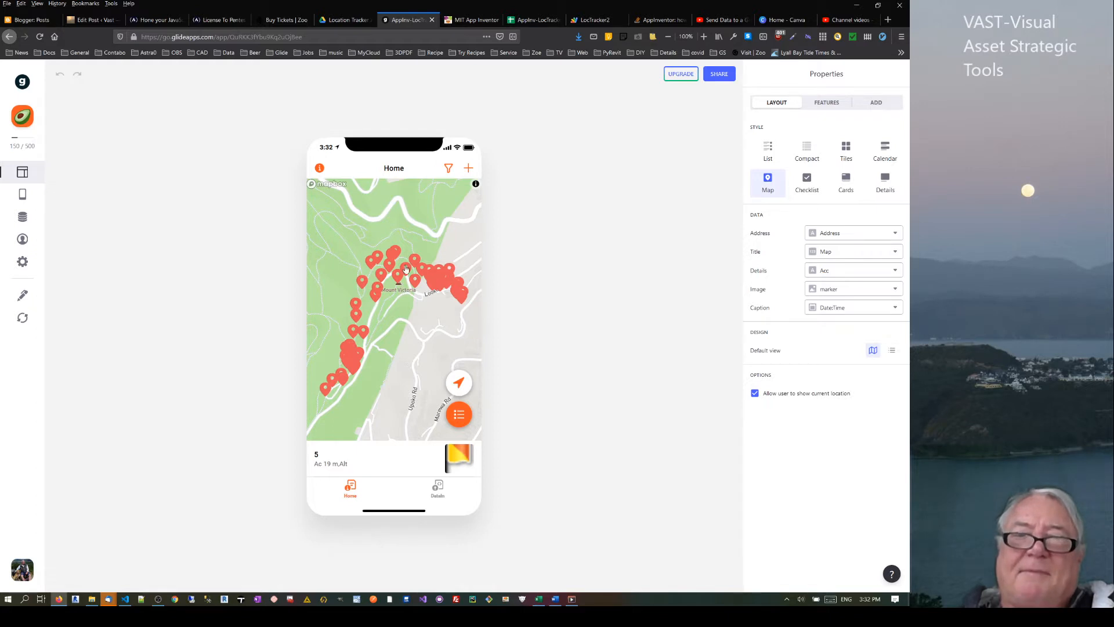
{"action": "mouse_move", "coordinate": [369, 263]}
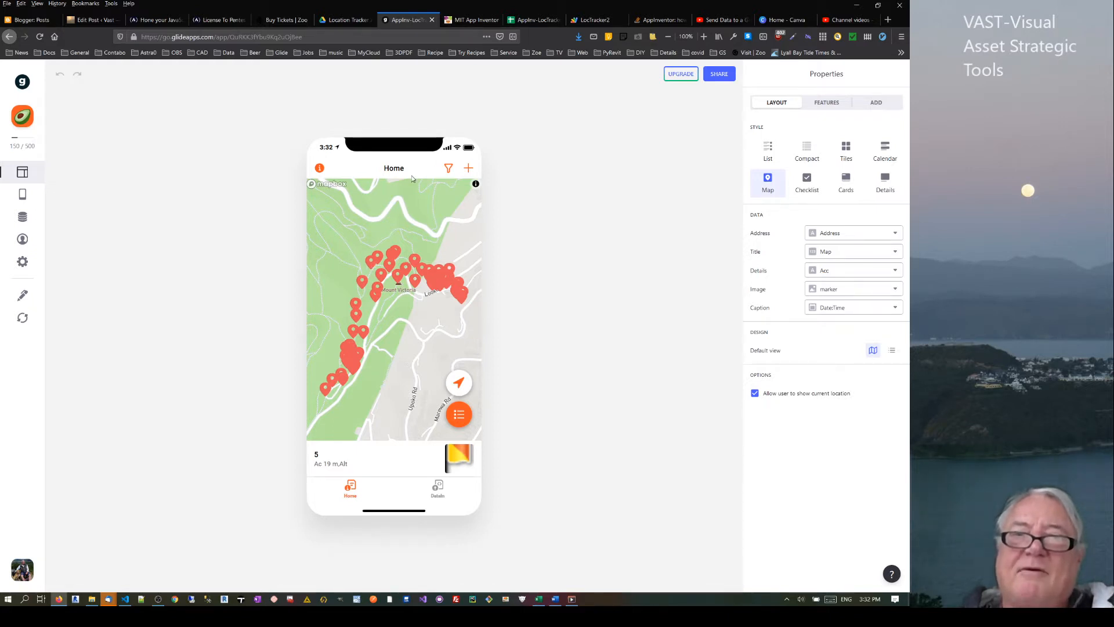
{"action": "mouse_move", "coordinate": [372, 258]}
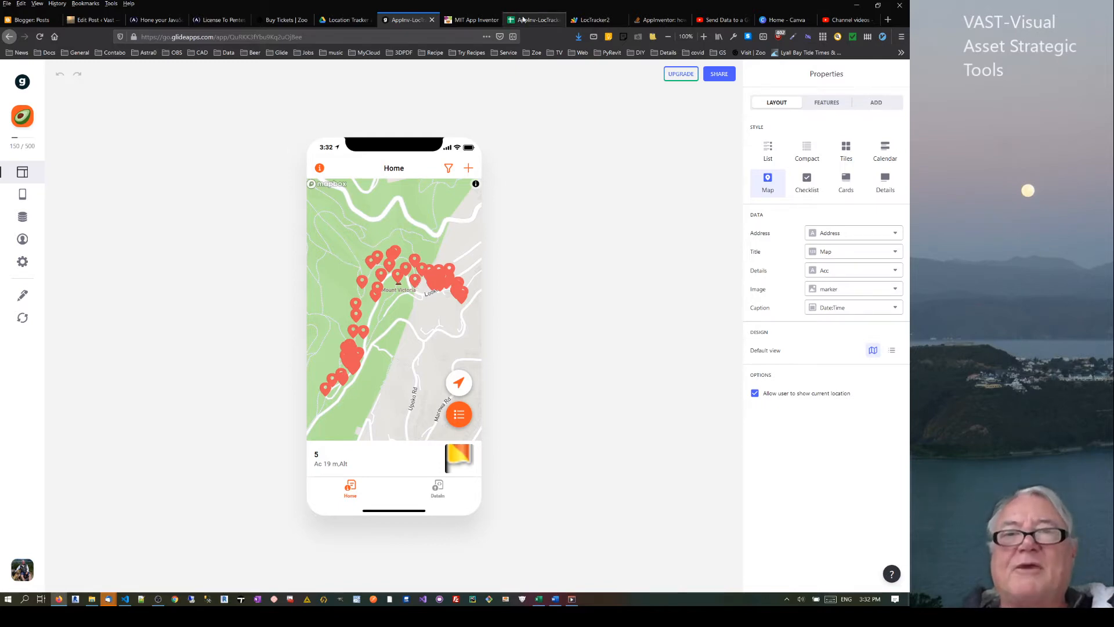
- Review the Town Belt Track 1 and Track 2 location entries in the data spreadsheet
{"action": "left_click", "coordinate": [531, 20]}
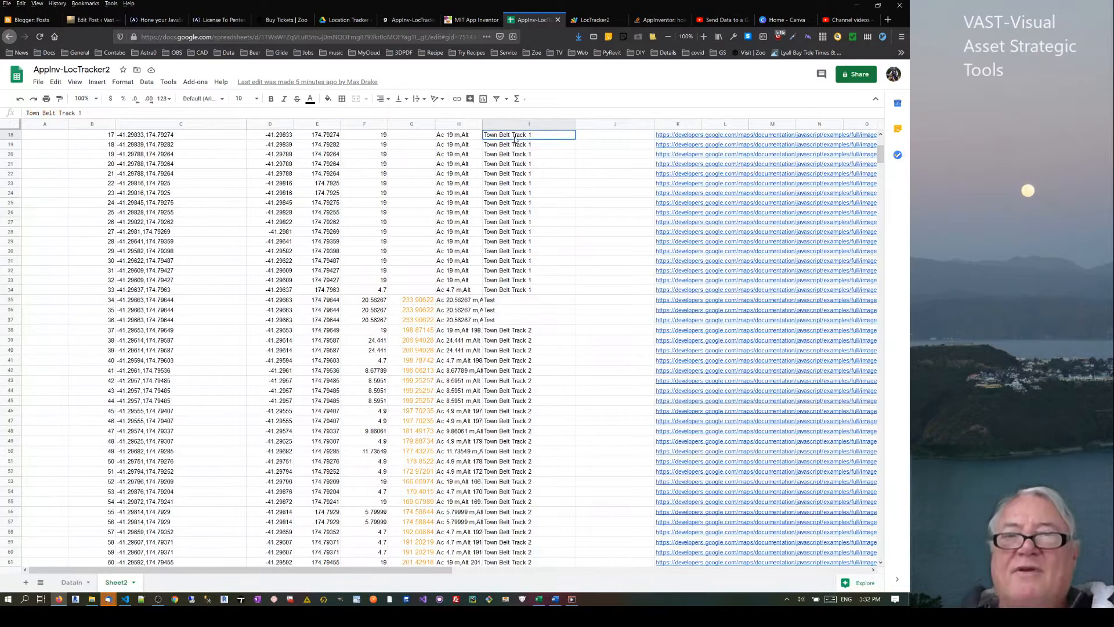
{"action": "left_click_drag", "start_coordinate": [528, 135], "coordinate": [528, 217]}
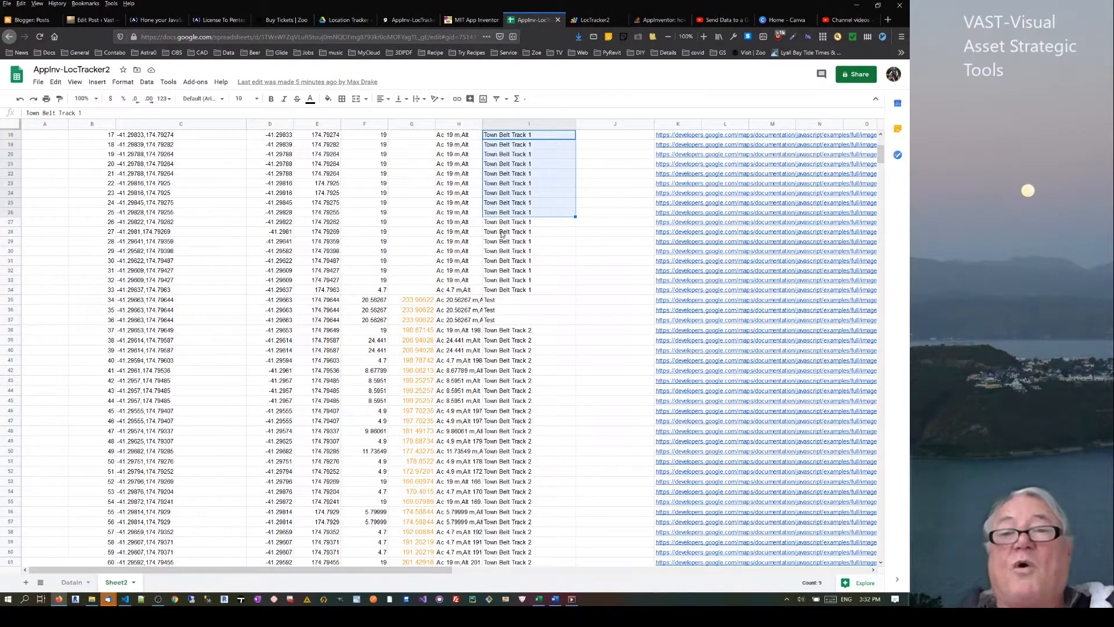
{"action": "left_click", "coordinate": [528, 172]}
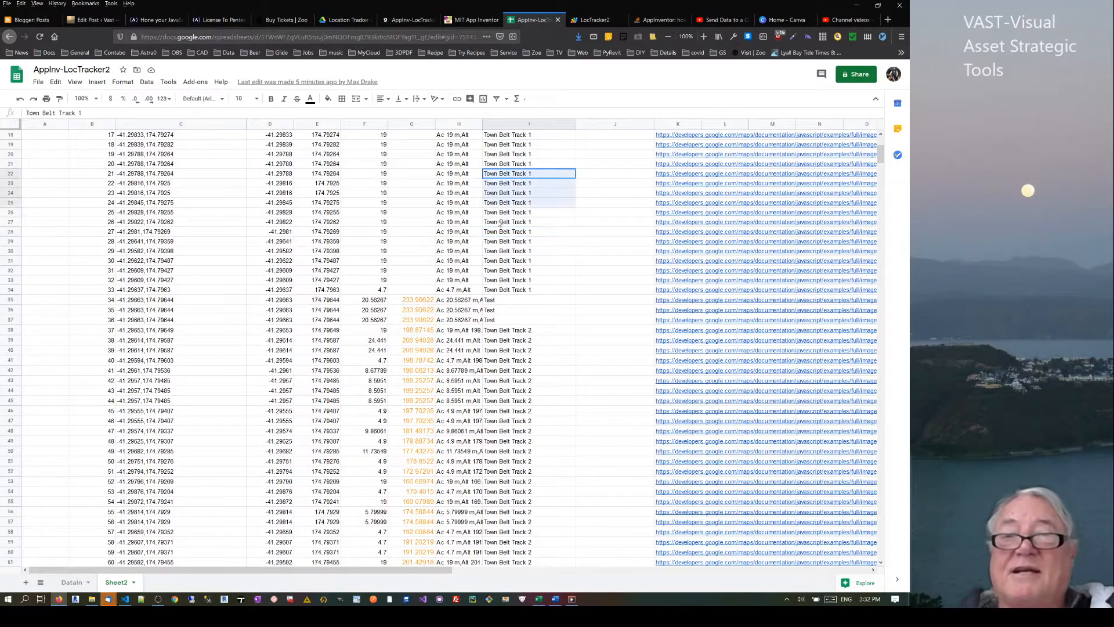
{"action": "left_click_drag", "start_coordinate": [507, 172], "coordinate": [507, 245]}
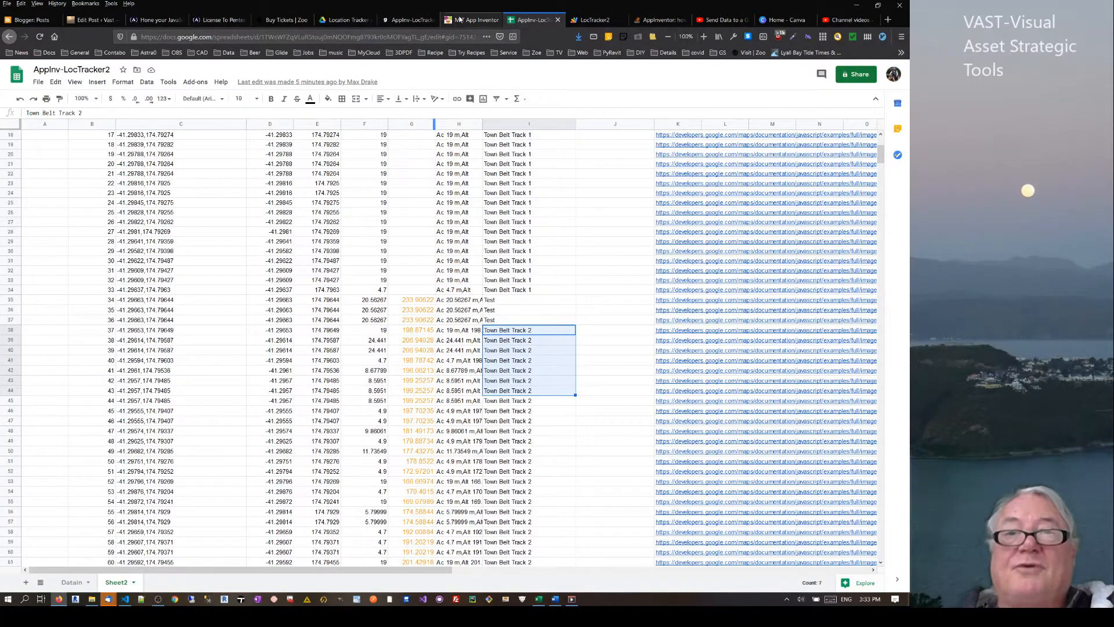
{"action": "left_click", "coordinate": [406, 19]}
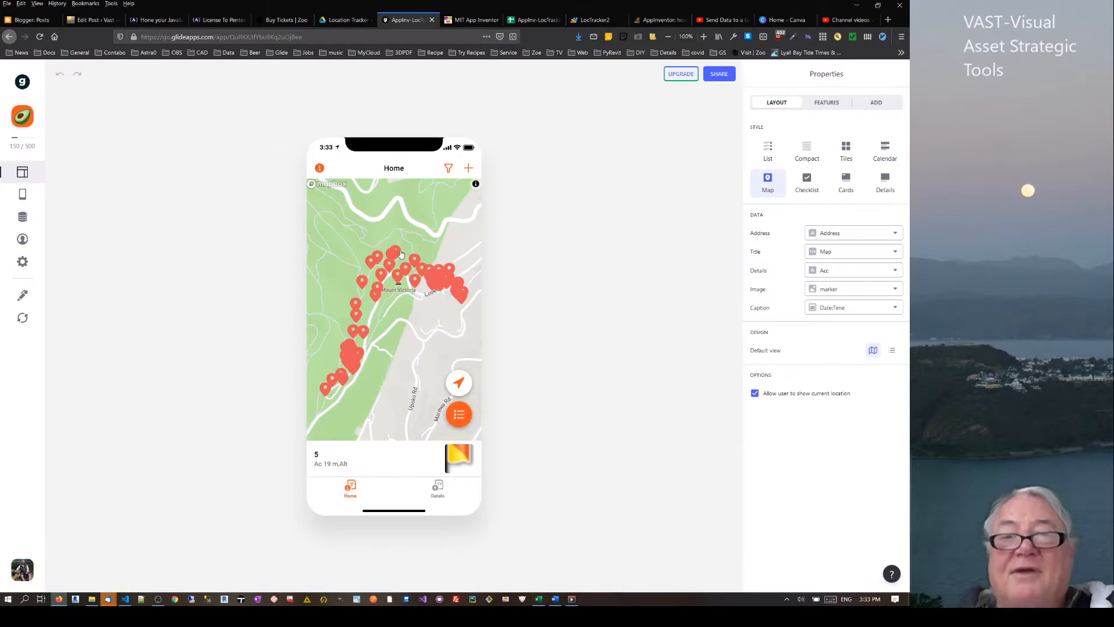
{"action": "mouse_move", "coordinate": [448, 274]}
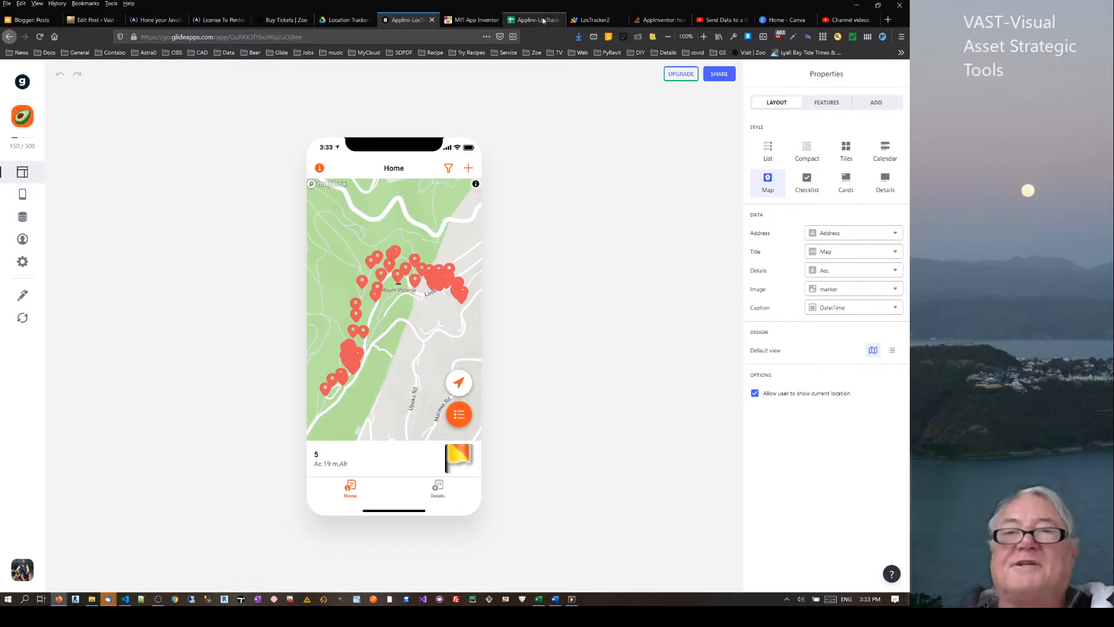
- Check a marker image URL in column K, then show the map screen's feature settings in Glide
{"action": "left_click", "coordinate": [531, 20]}
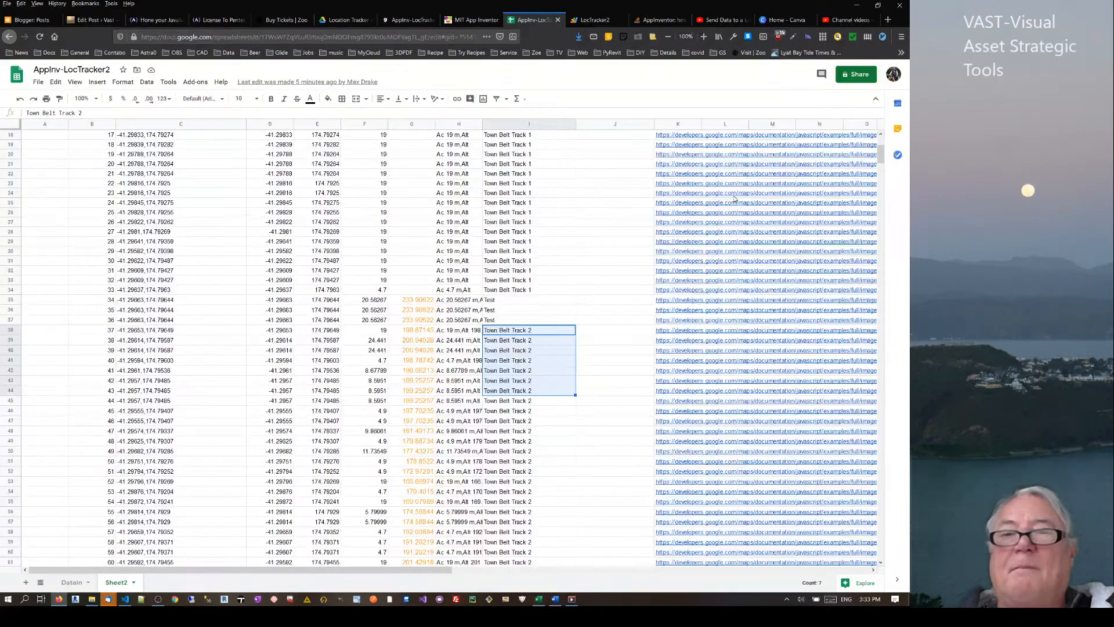
{"action": "left_click", "coordinate": [677, 163]}
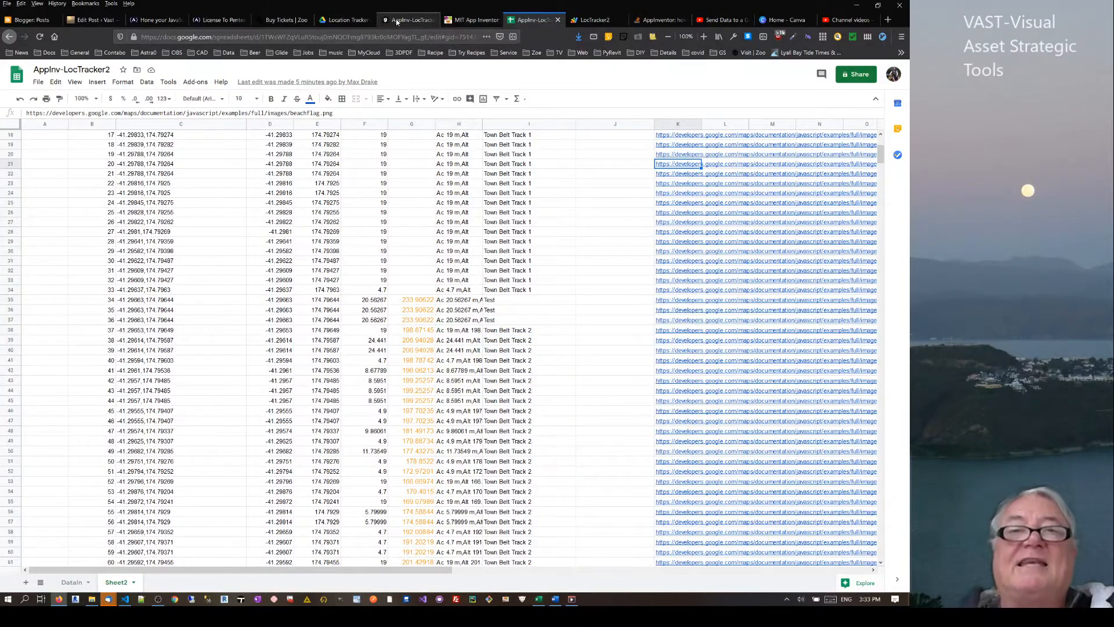
{"action": "left_click", "coordinate": [407, 20]}
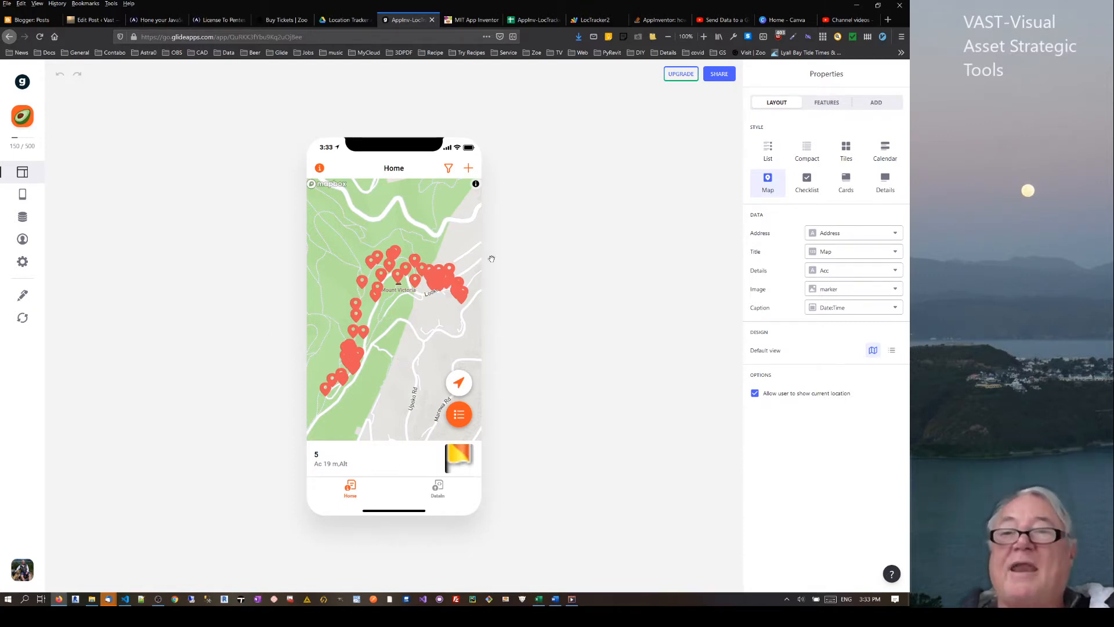
{"action": "left_click", "coordinate": [827, 102]}
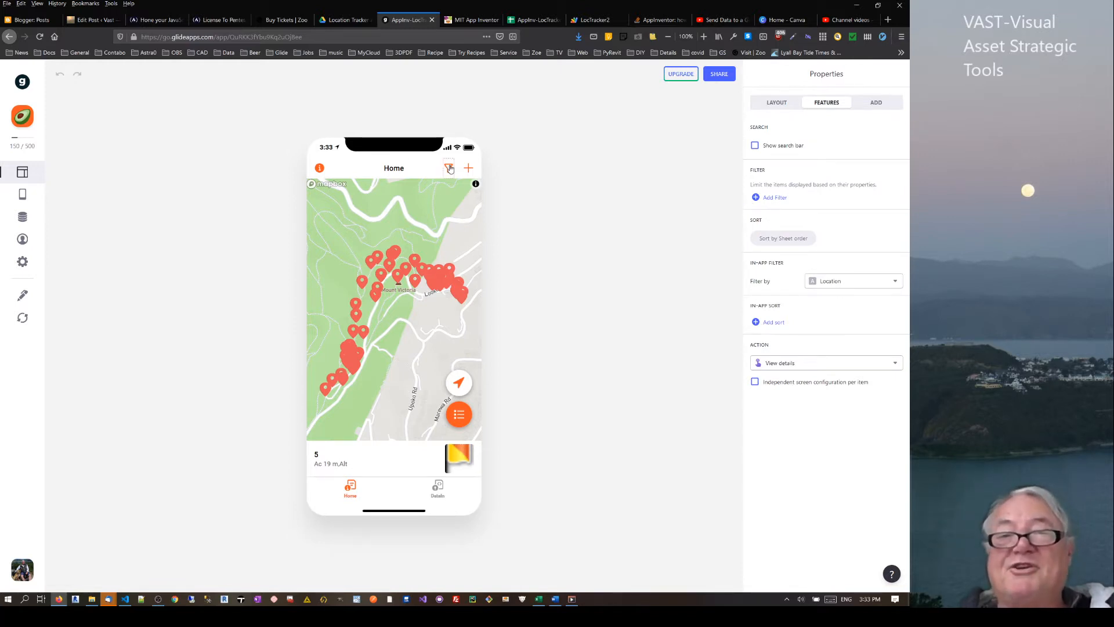
- Filter the map preview to Town Belt Track 1 pins, then to Town Belt Track 2 pins
{"action": "left_click", "coordinate": [449, 168]}
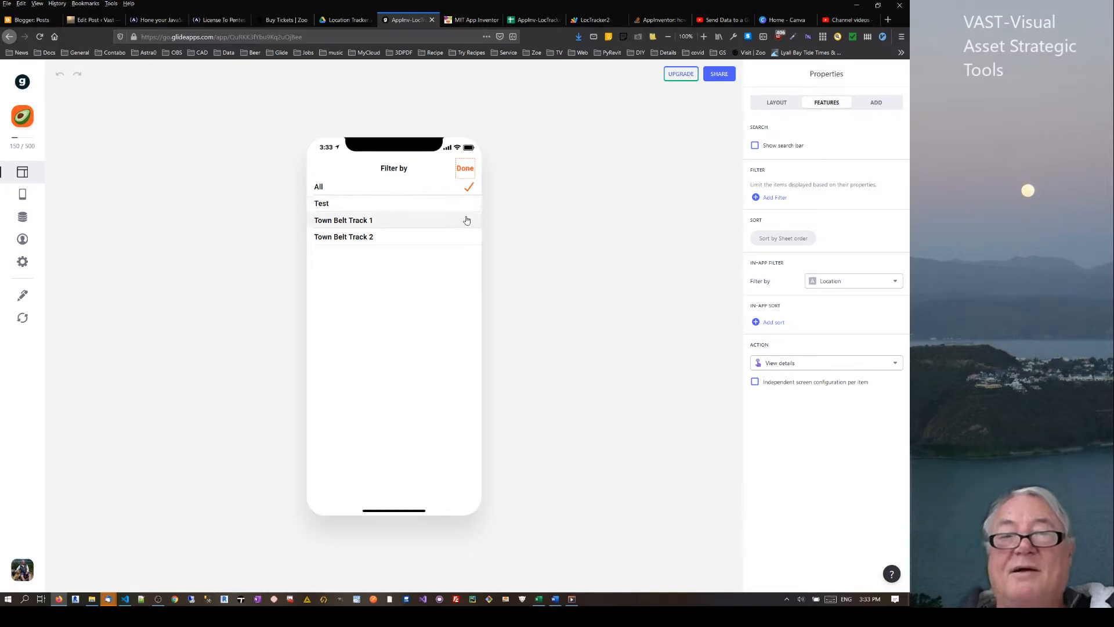
{"action": "left_click", "coordinate": [464, 167]}
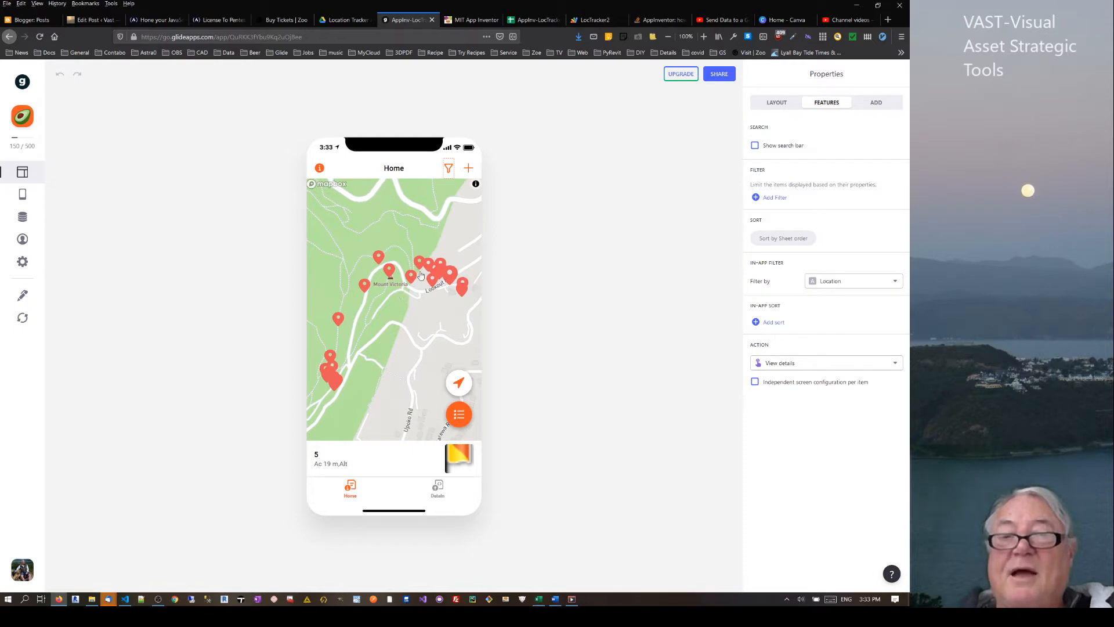
{"action": "left_click", "coordinate": [448, 167]}
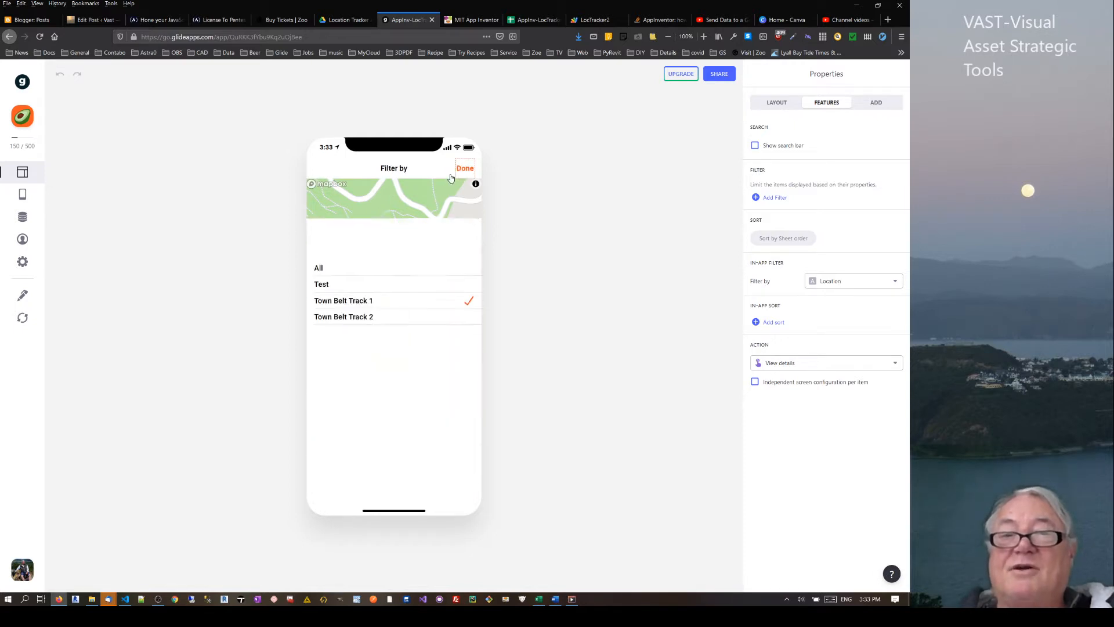
{"action": "left_click", "coordinate": [343, 236]}
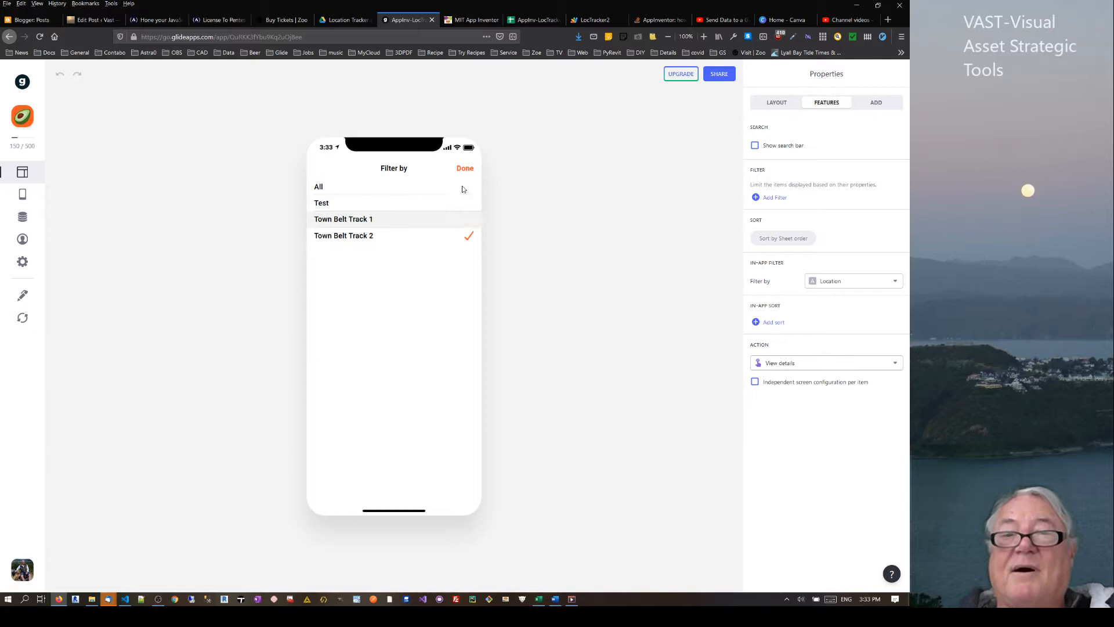
{"action": "left_click", "coordinate": [465, 167]}
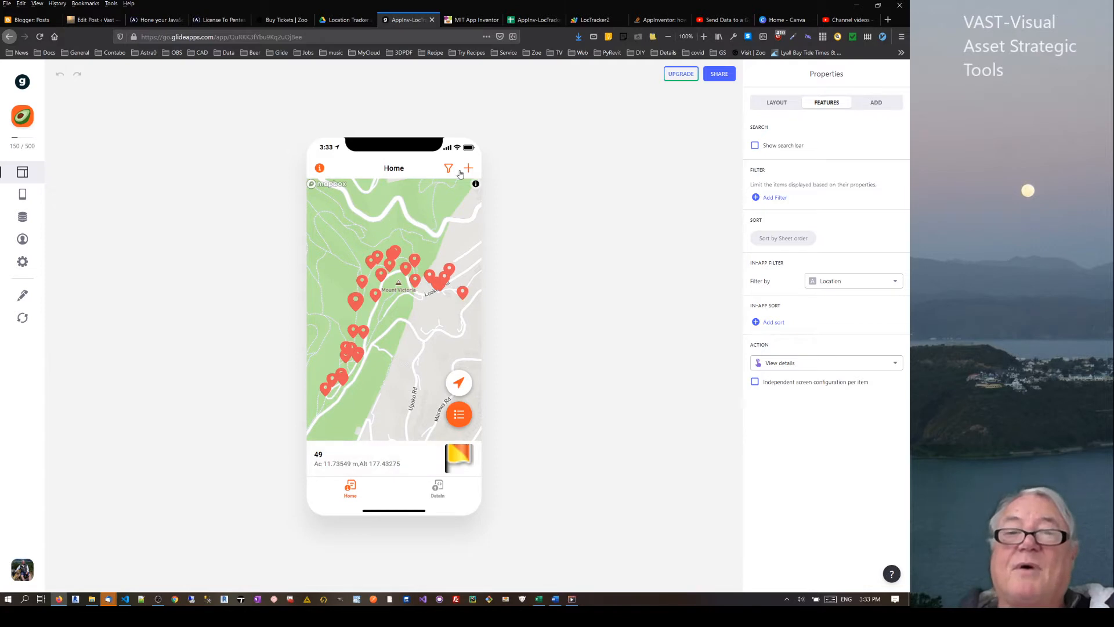
- Switch the filter to the Test location and show the details of pin 73
{"action": "left_click", "coordinate": [448, 168]}
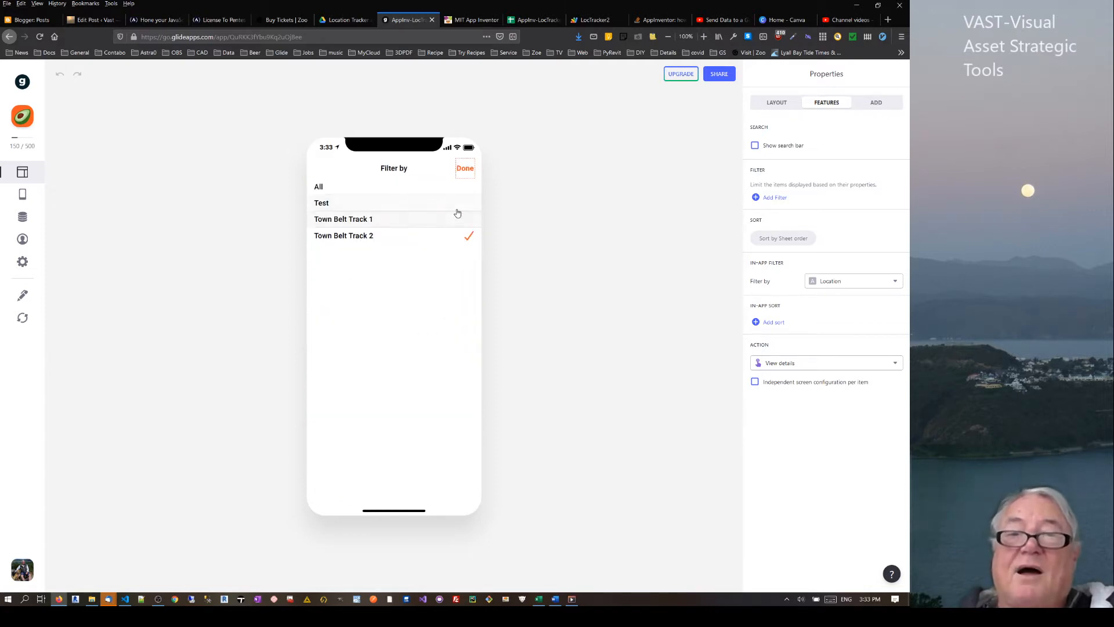
{"action": "left_click", "coordinate": [318, 186]}
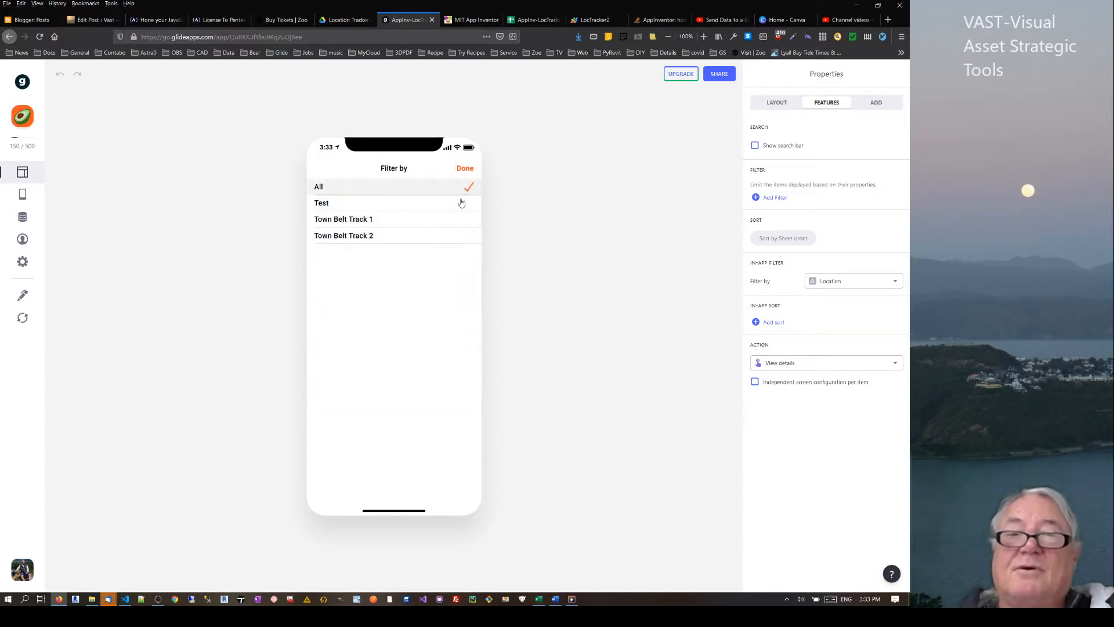
{"action": "left_click", "coordinate": [464, 167]}
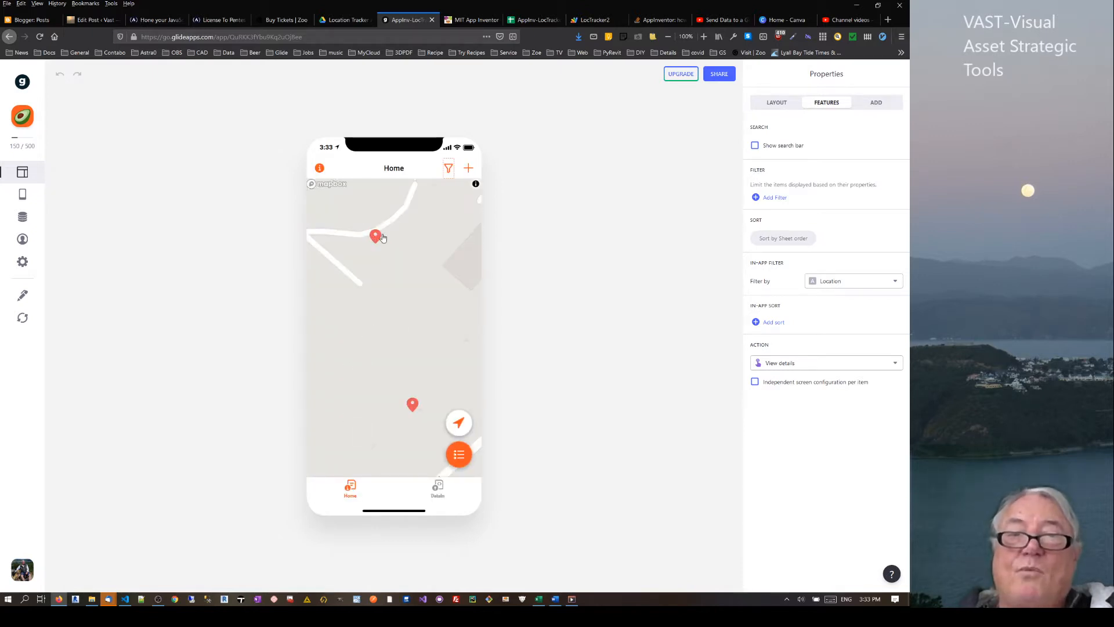
{"action": "left_click", "coordinate": [375, 235]}
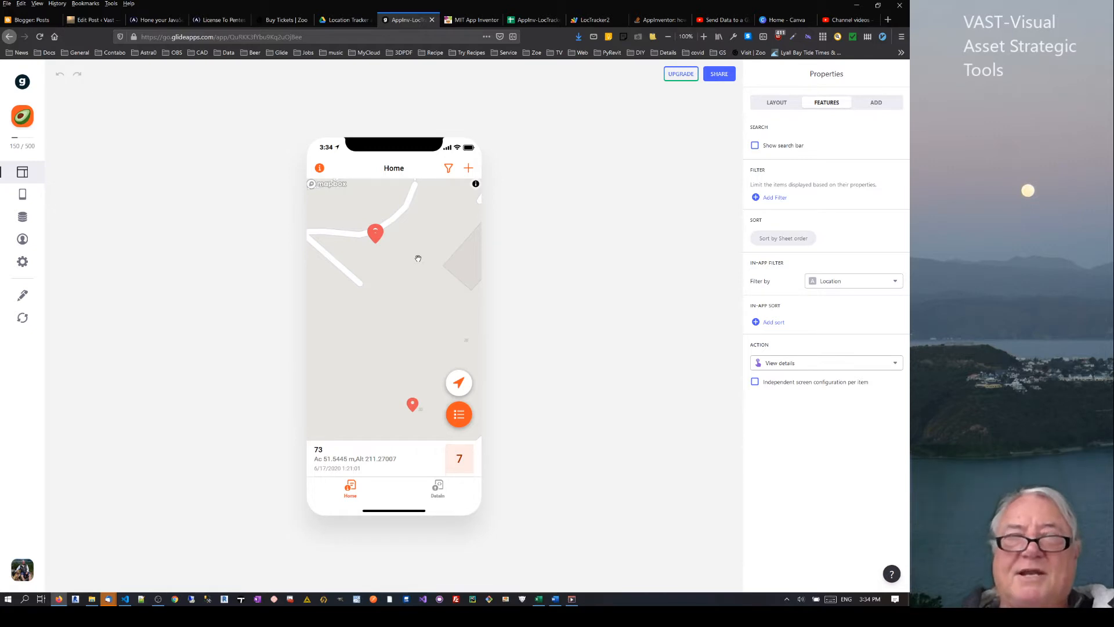
{"action": "mouse_move", "coordinate": [415, 251]}
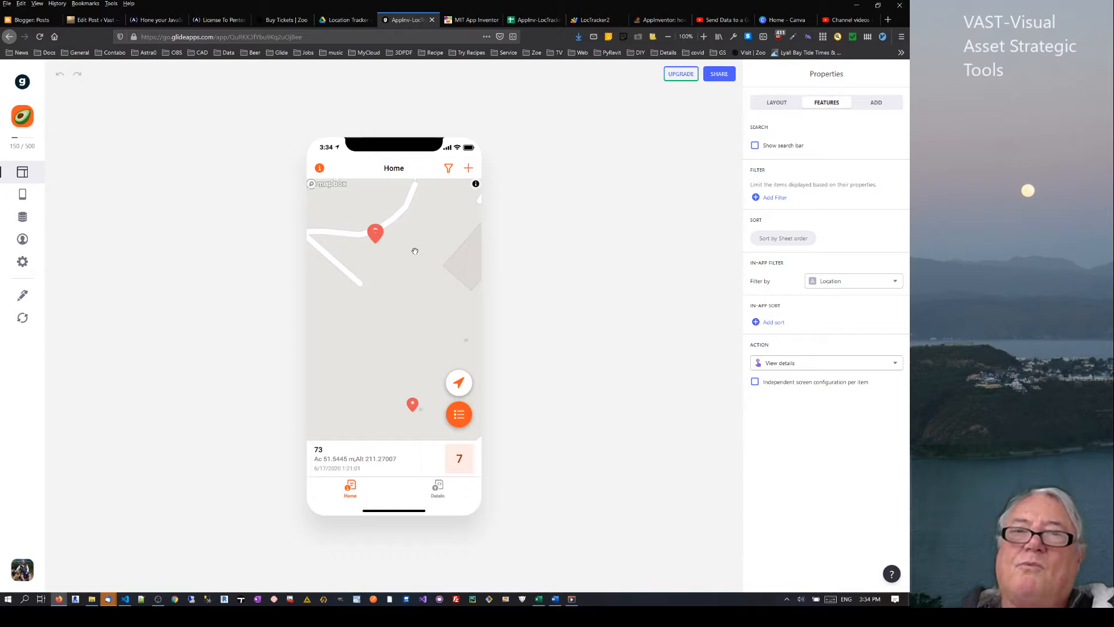
- Look over the LocTracker2 blocks and screen design, then bring up its Apps Script code
{"action": "left_click", "coordinate": [472, 20]}
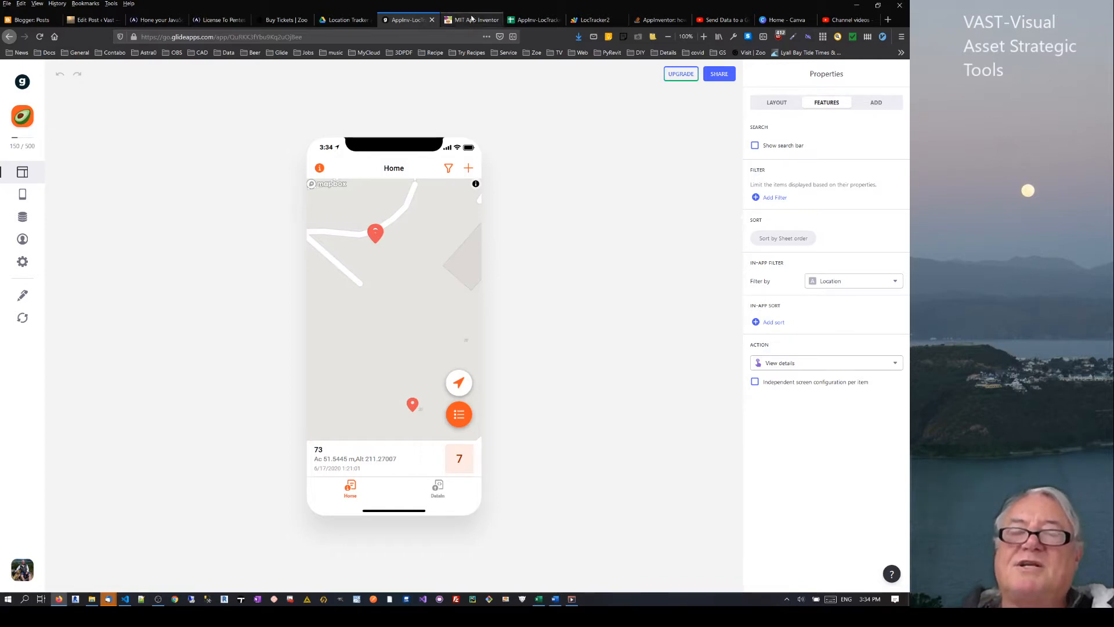
{"action": "left_click", "coordinate": [470, 20]}
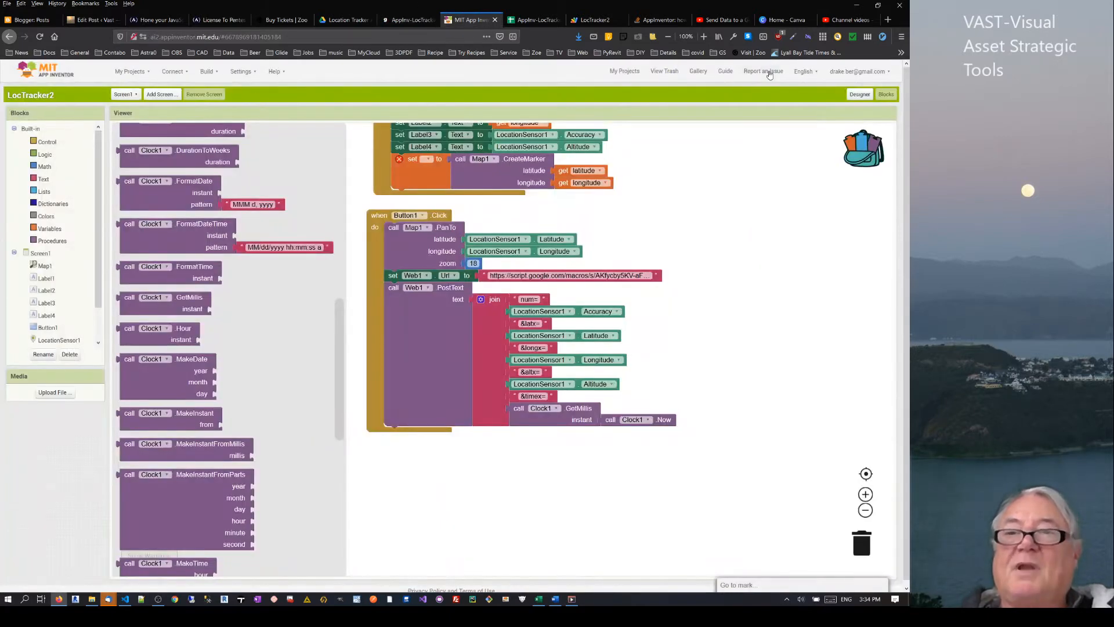
{"action": "left_click", "coordinate": [858, 94]}
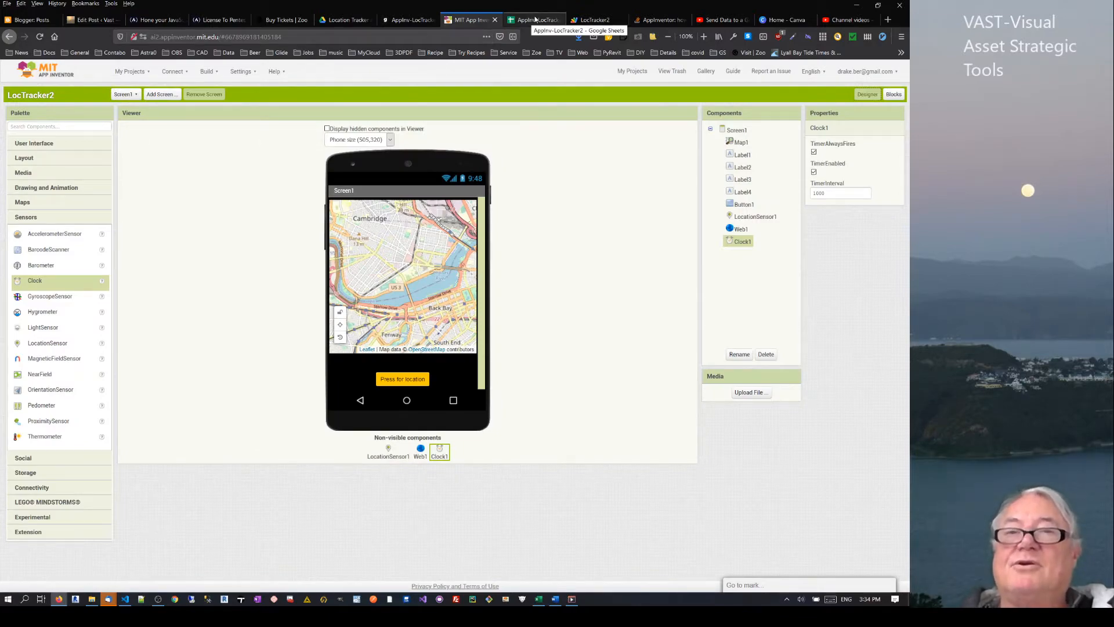
{"action": "left_click", "coordinate": [533, 20]}
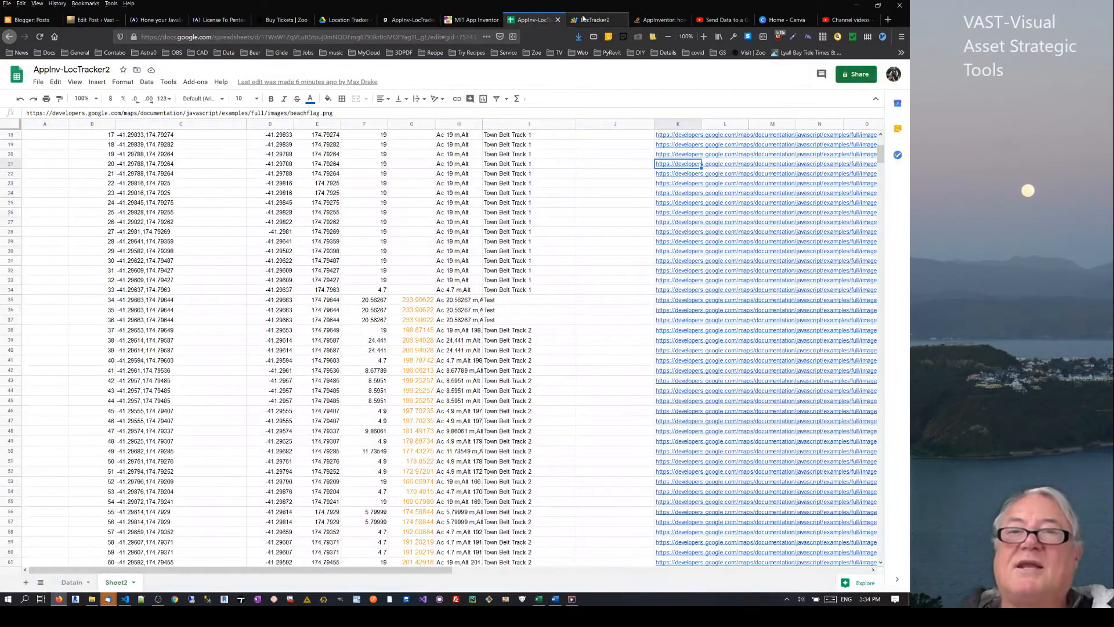
{"action": "left_click", "coordinate": [593, 19]}
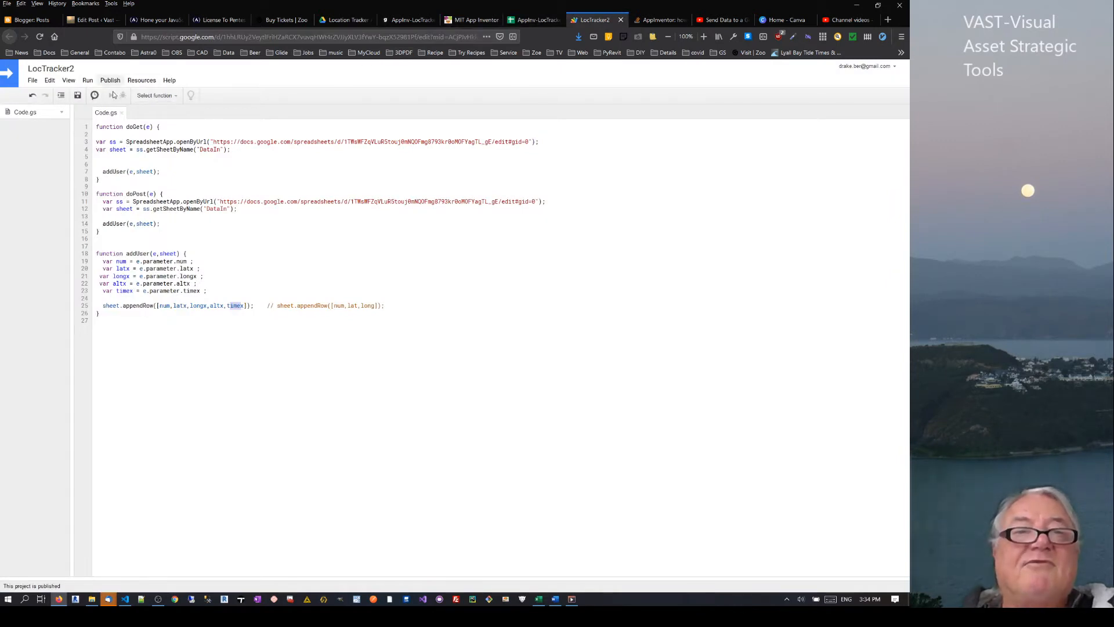
- Review the doPost function, the DataIn sheet and the App Inventor to Sheets video
{"action": "left_click", "coordinate": [109, 80]}
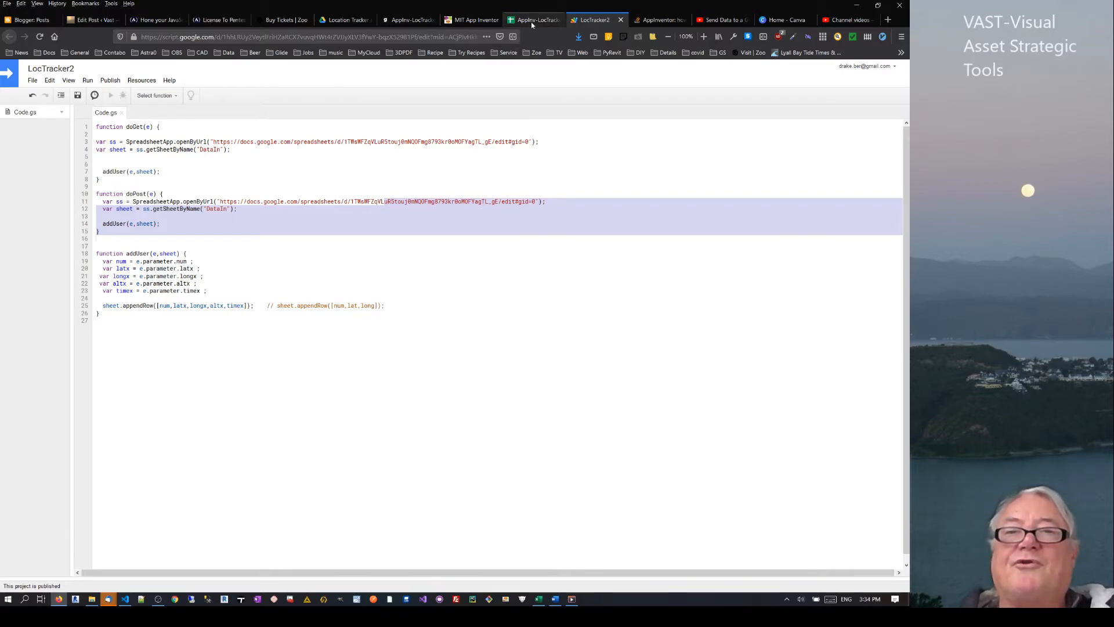
{"action": "left_click", "coordinate": [534, 20]}
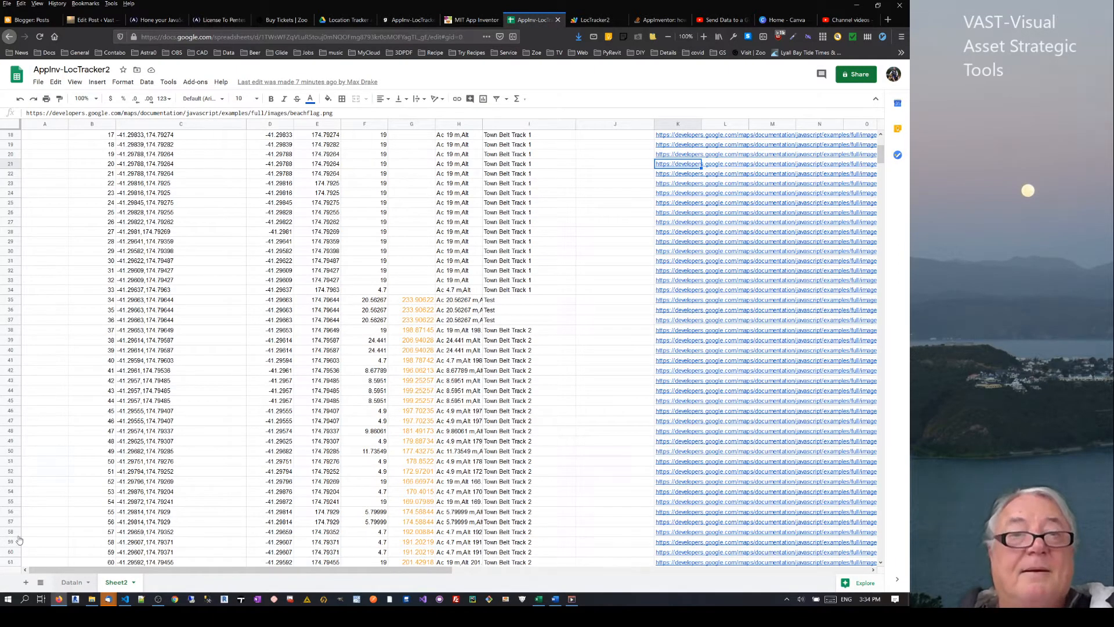
{"action": "left_click", "coordinate": [72, 581]}
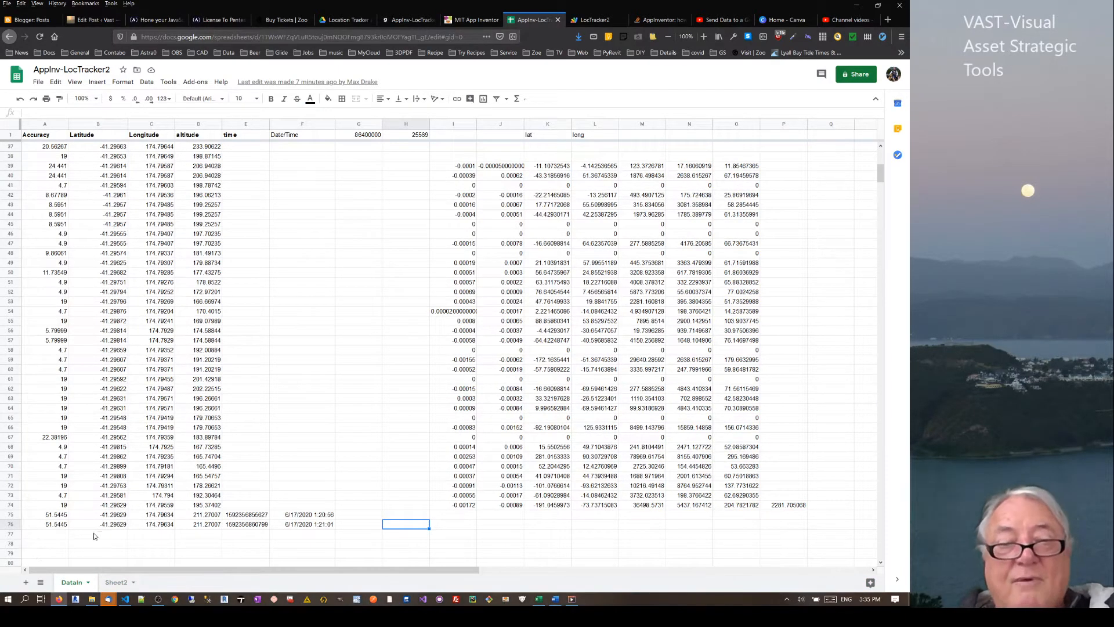
{"action": "mouse_move", "coordinate": [330, 532]}
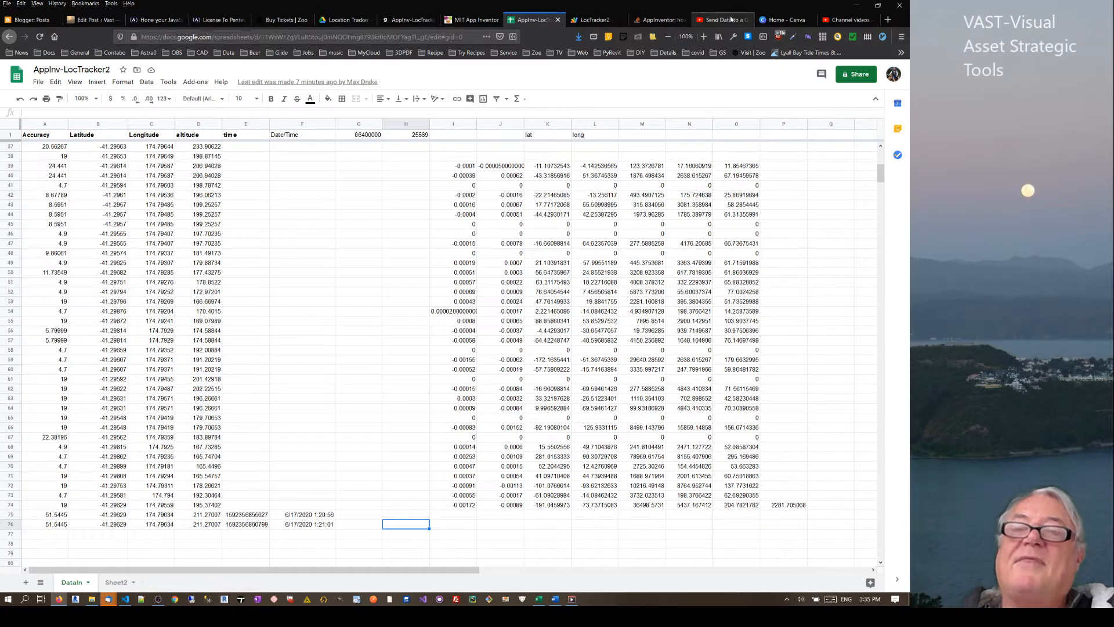
{"action": "left_click", "coordinate": [720, 20]}
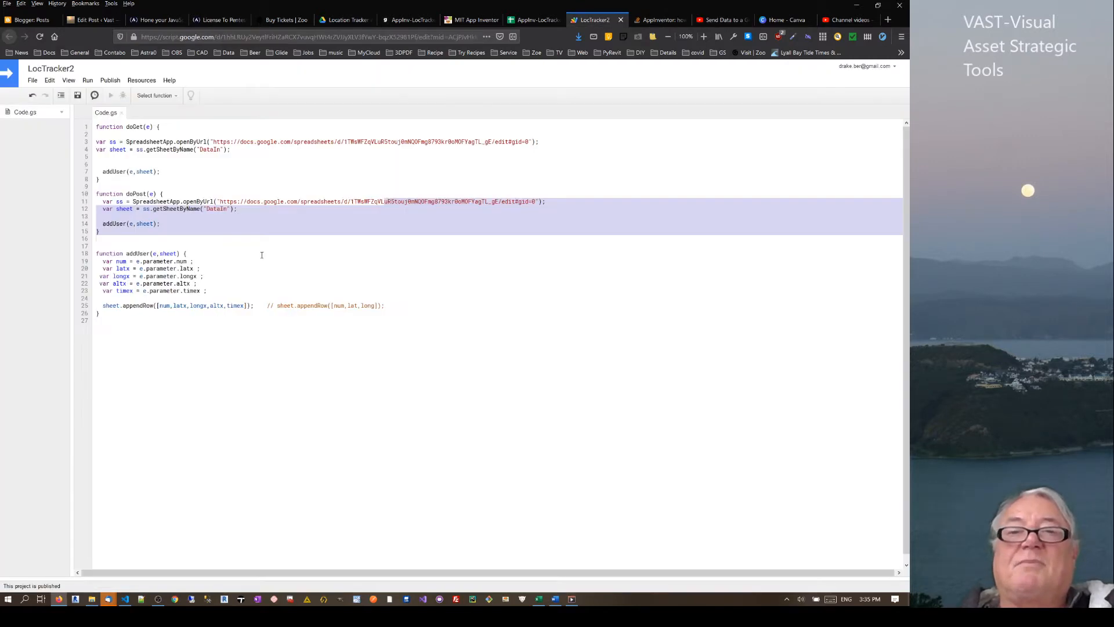
{"action": "left_click", "coordinate": [720, 19]}
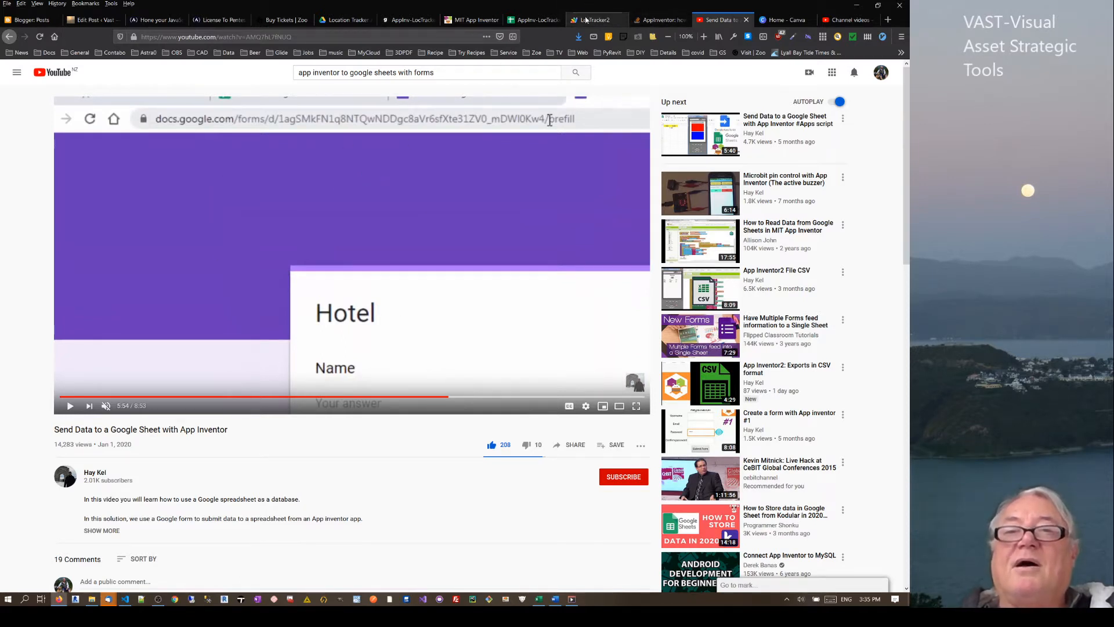
{"action": "left_click", "coordinate": [595, 19]}
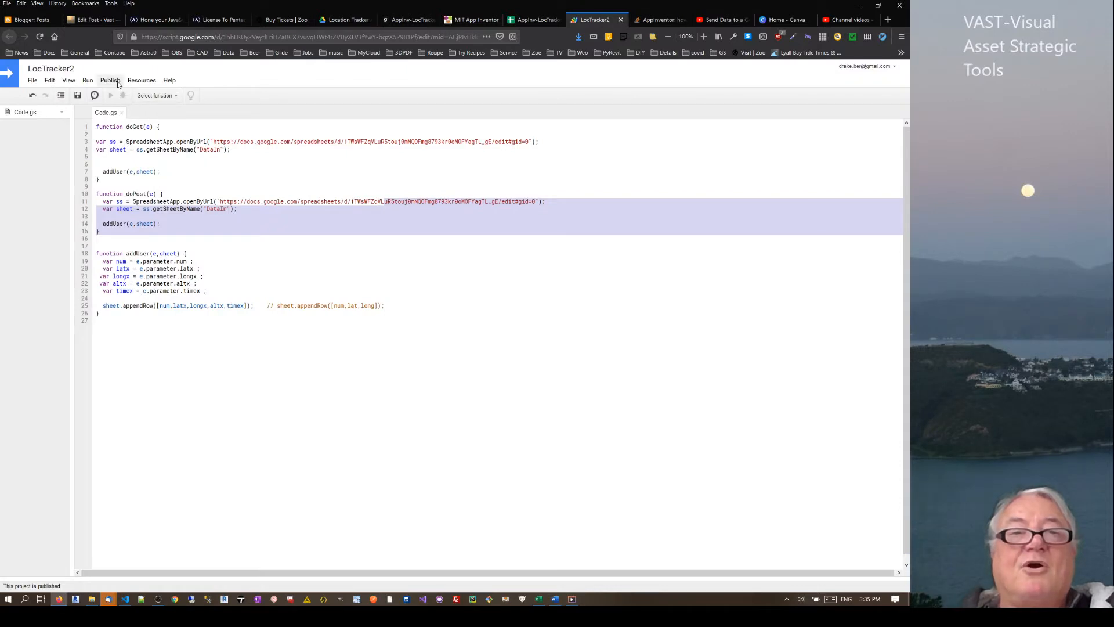
- View the script's Deploy as web app settings and URL, then return to the spreadsheet
{"action": "left_click", "coordinate": [109, 80]}
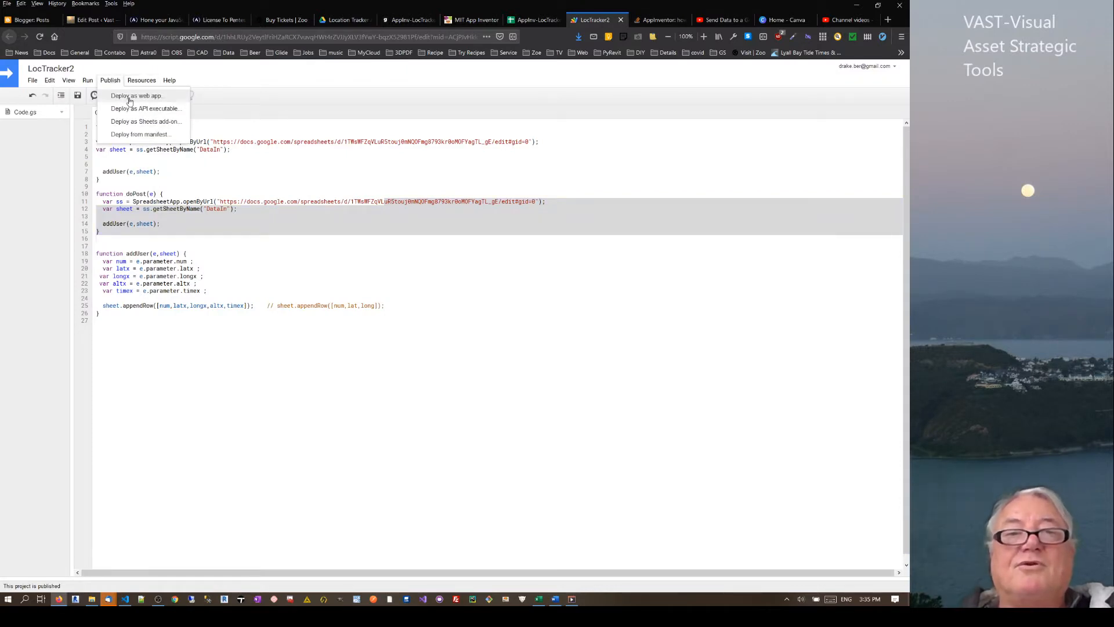
{"action": "left_click", "coordinate": [136, 95]}
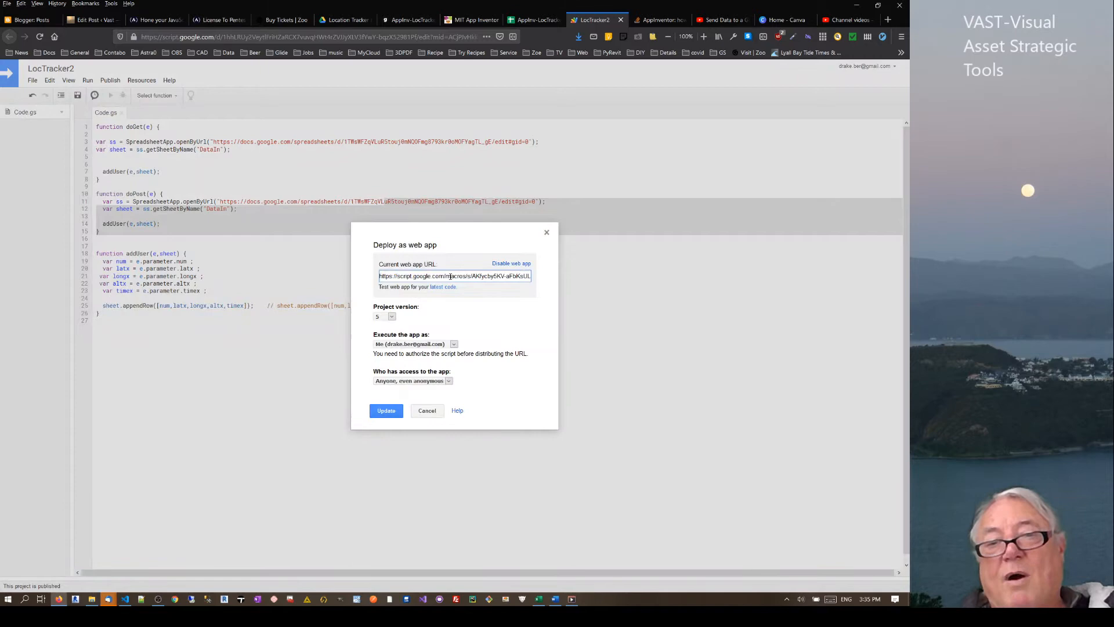
{"action": "left_click", "coordinate": [427, 410]}
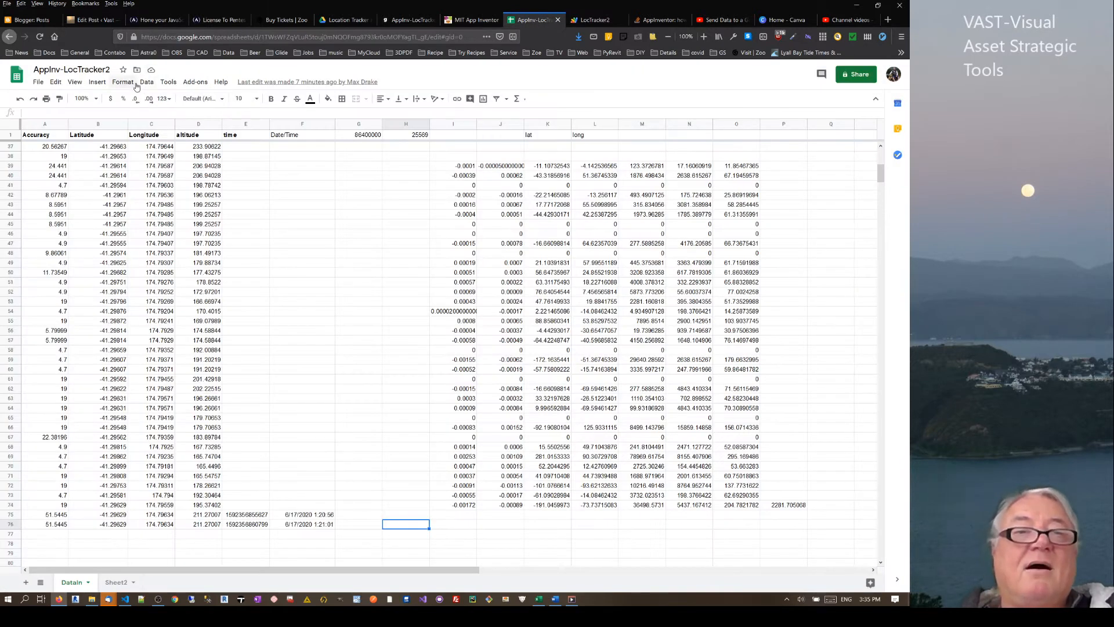
- Browse the Sheets Insert and Tools menus, then return to the LocTracker2 designer in App Inventor
{"action": "left_click", "coordinate": [98, 81]}
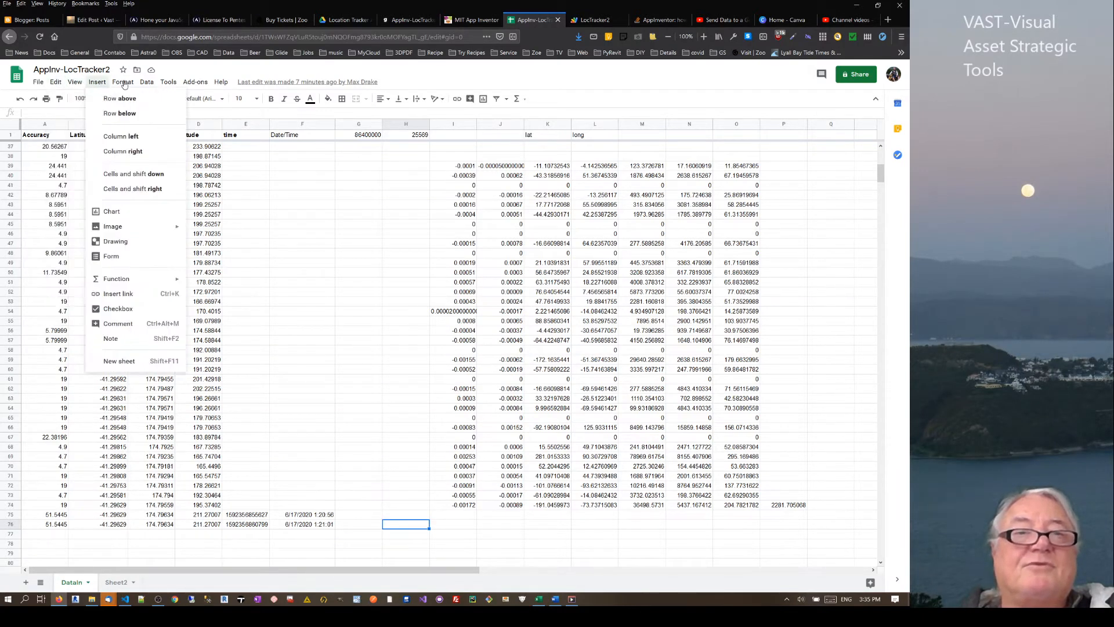
{"action": "left_click", "coordinate": [168, 81]}
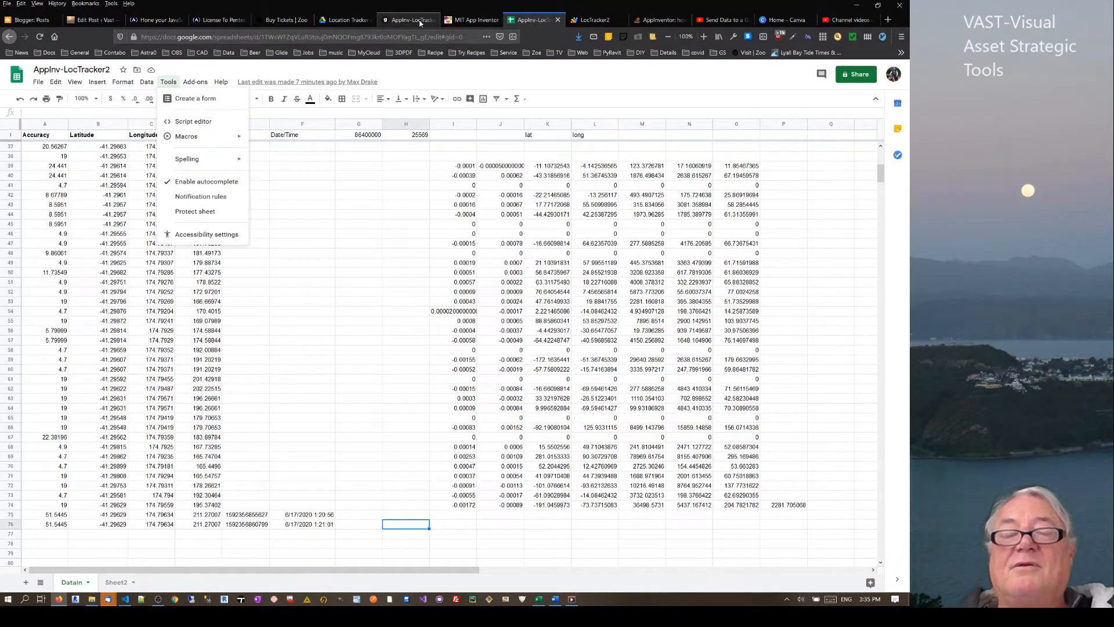
{"action": "left_click", "coordinate": [470, 19]}
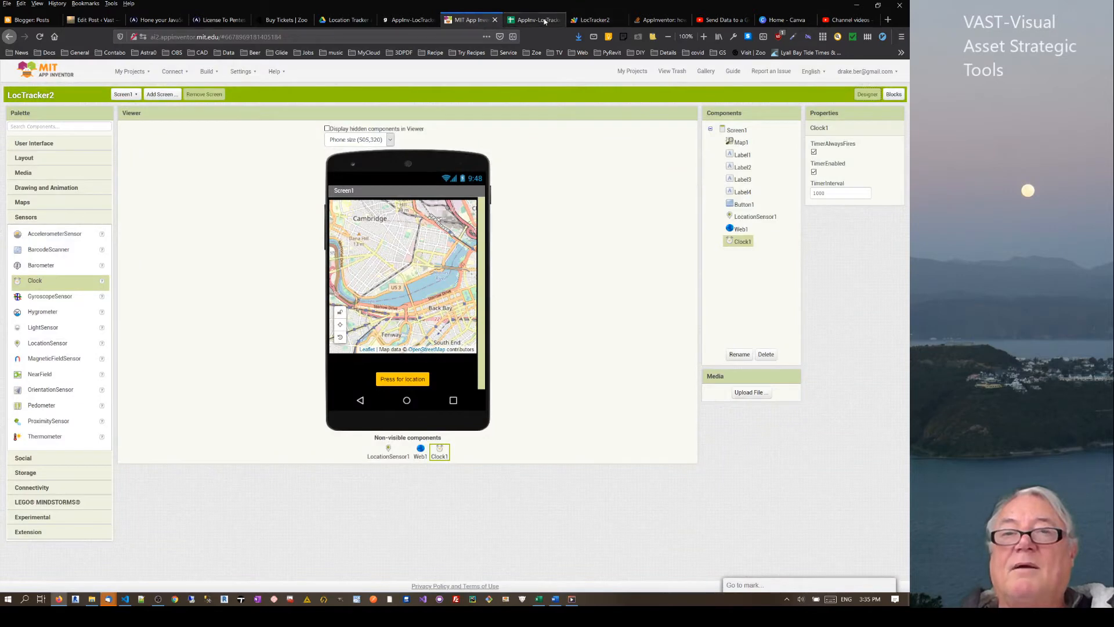
- Bring up the Send Data to a Google Sheet with App Inventor video on YouTube
{"action": "left_click", "coordinate": [533, 19]}
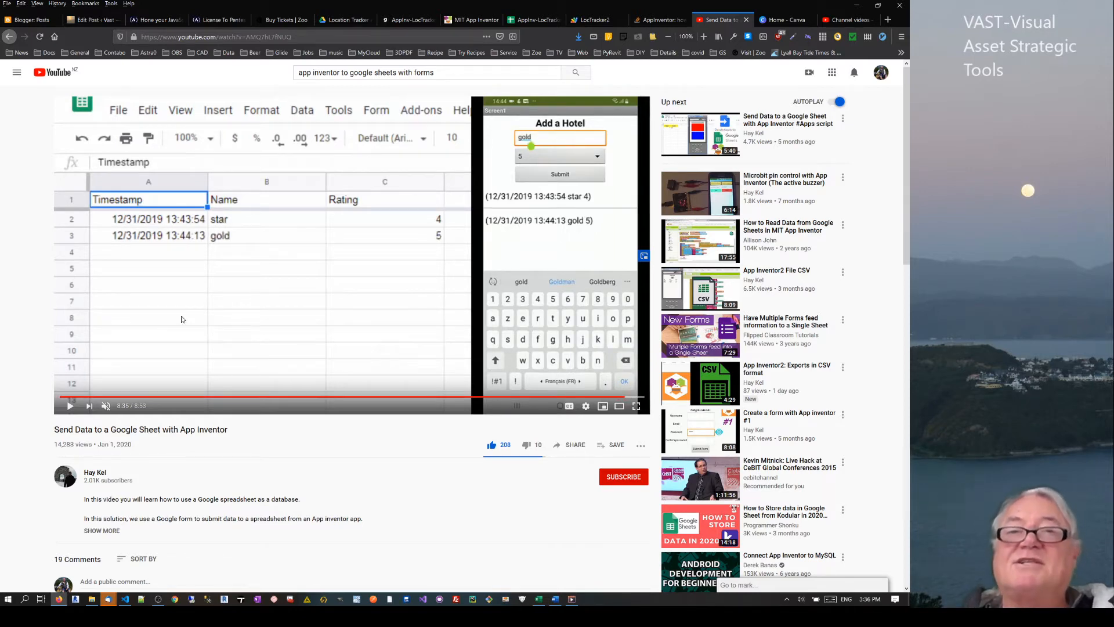
{"action": "left_click", "coordinate": [531, 20]}
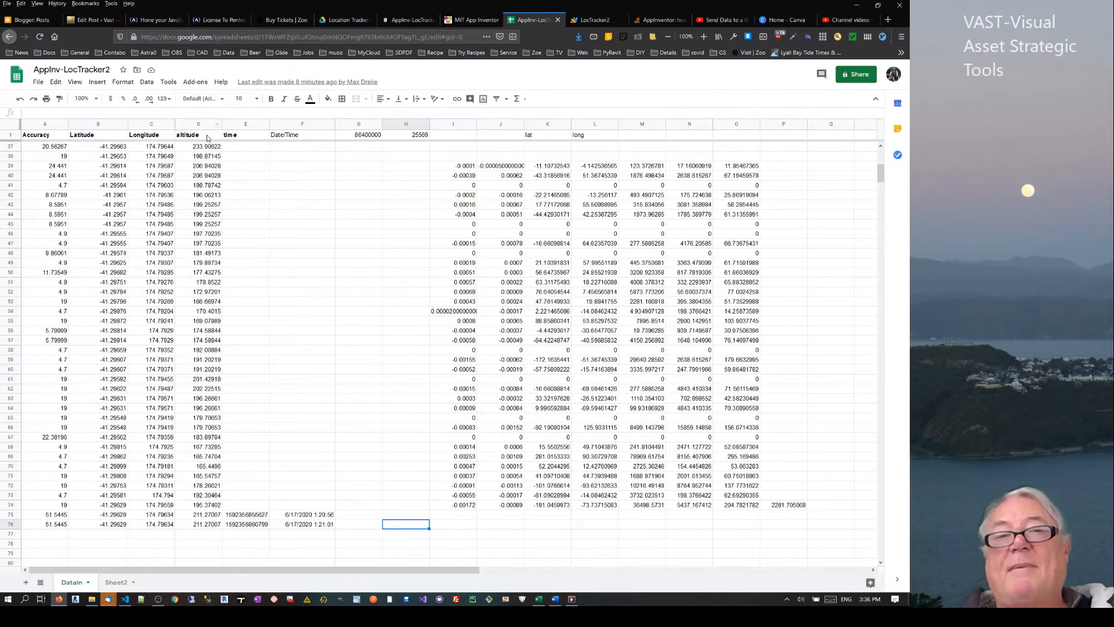
{"action": "left_click", "coordinate": [593, 20]}
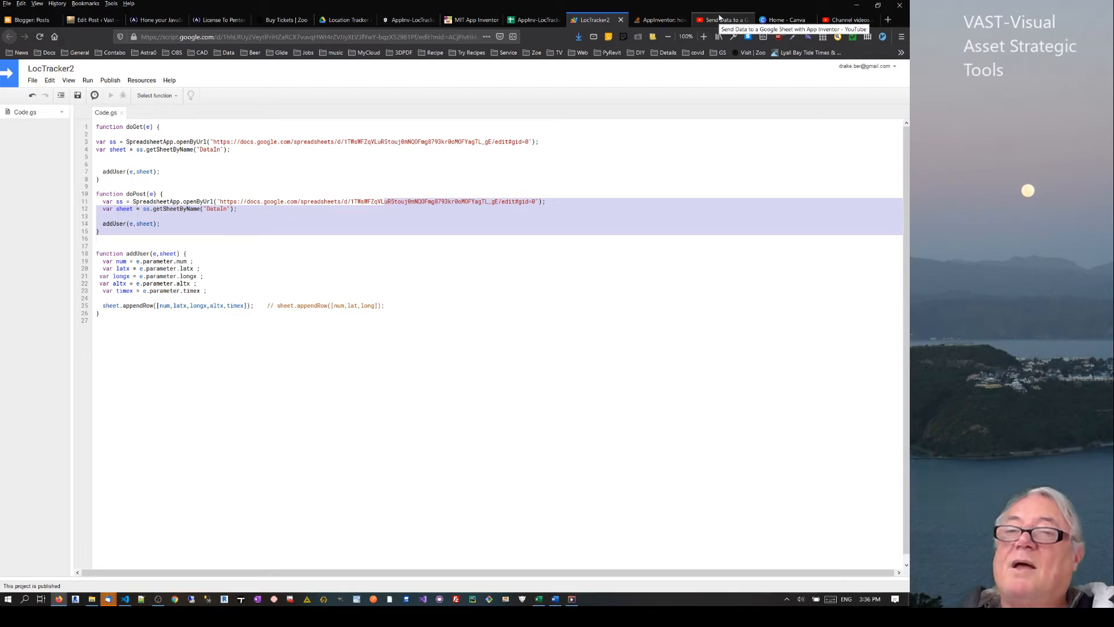
{"action": "left_click", "coordinate": [533, 20]}
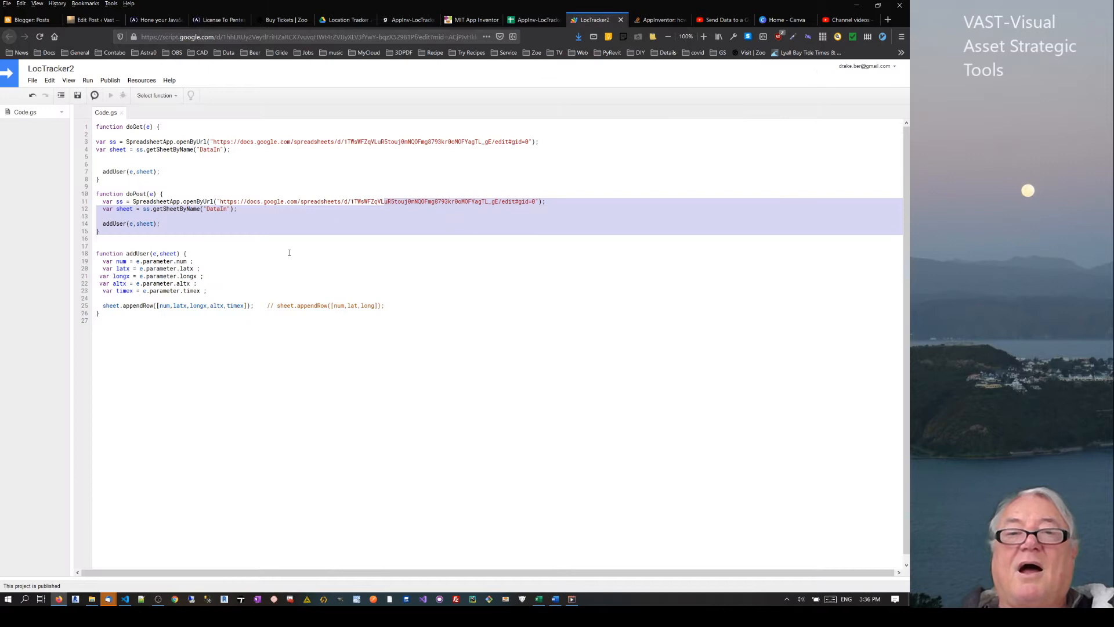
{"action": "mouse_move", "coordinate": [346, 254]}
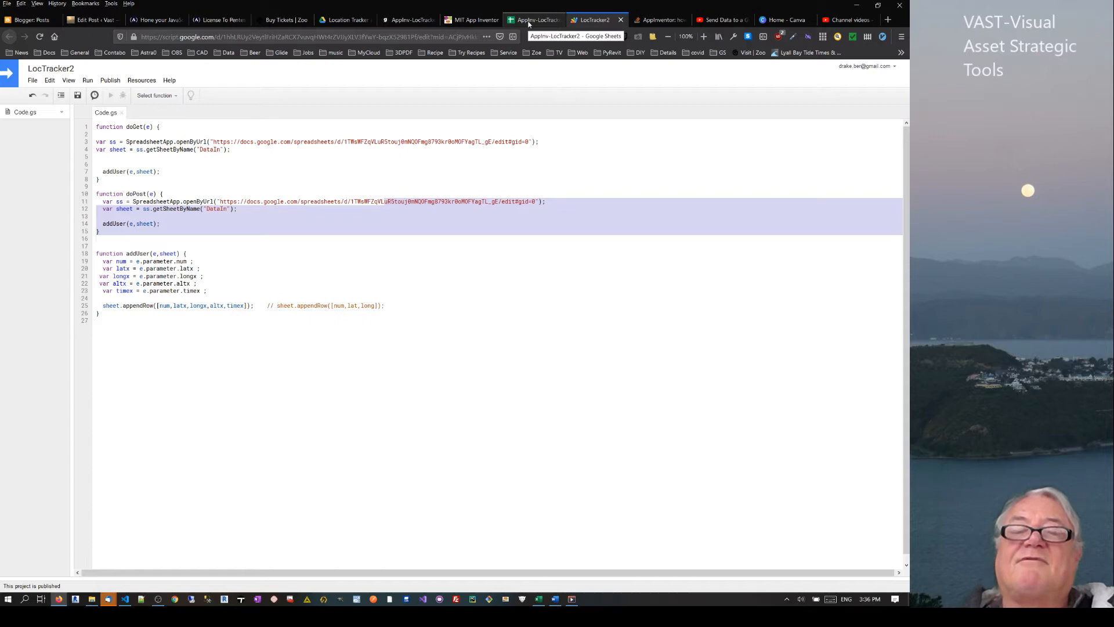
{"action": "left_click", "coordinate": [721, 20]}
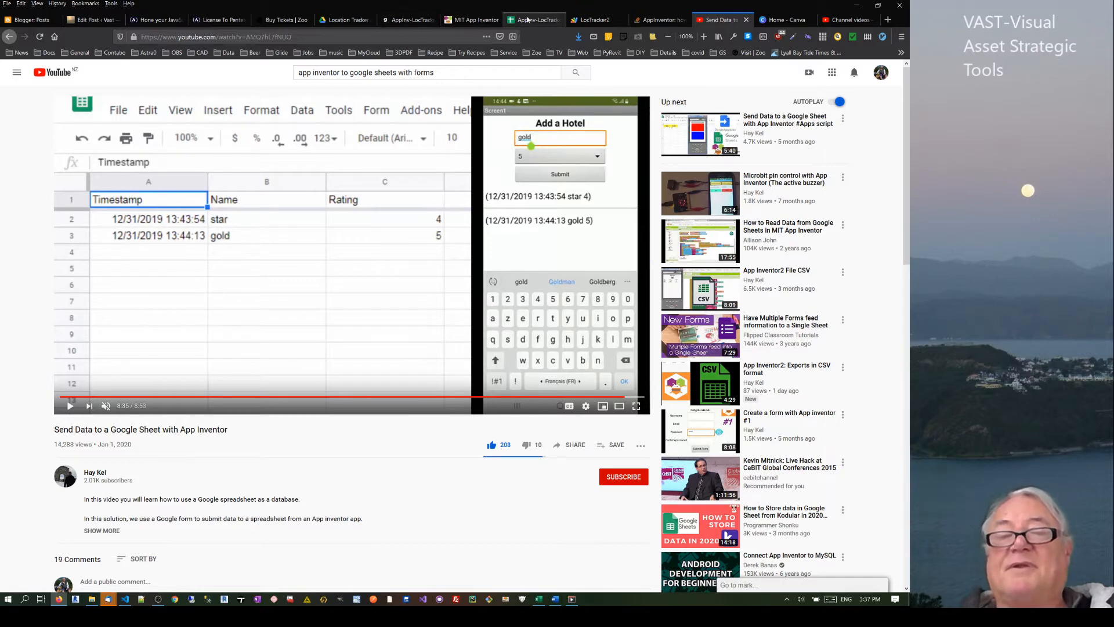
- Glance at the DataIn spreadsheet, then return to the LocTracker2 designer in App Inventor
{"action": "left_click", "coordinate": [531, 19]}
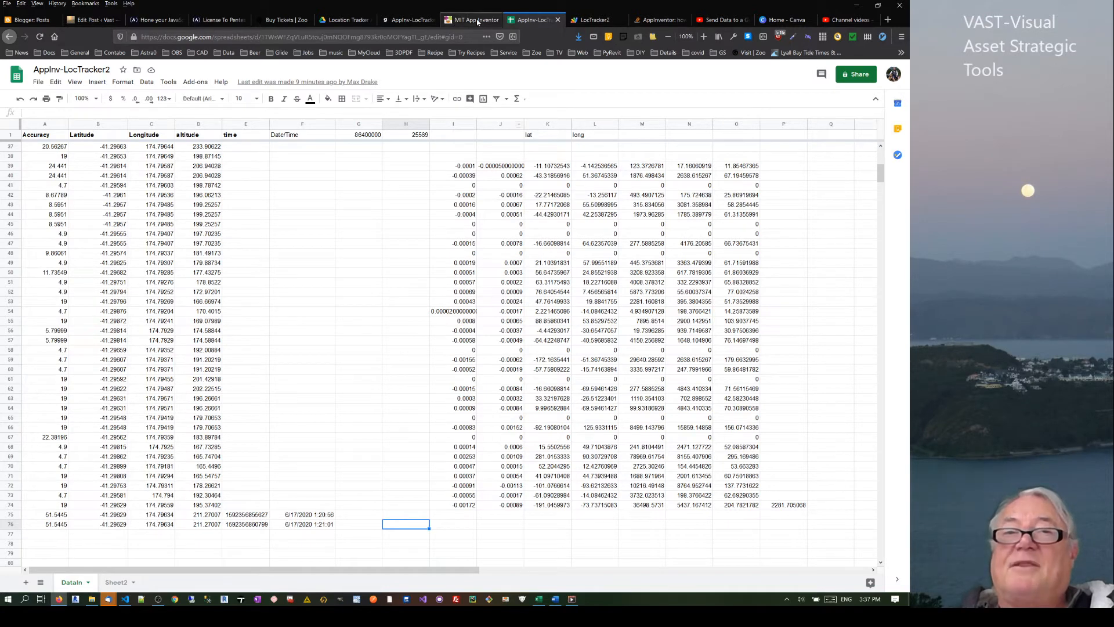
{"action": "left_click", "coordinate": [471, 19]}
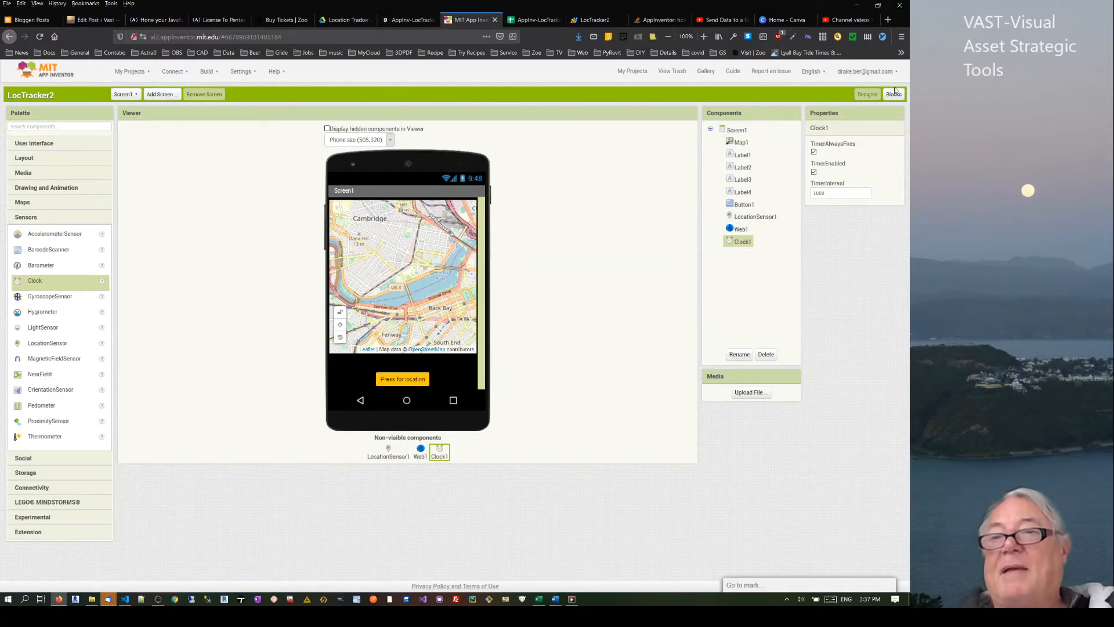
- Browse the LocTracker2 block program down through the Clock1 date and time blocks
{"action": "left_click", "coordinate": [886, 94]}
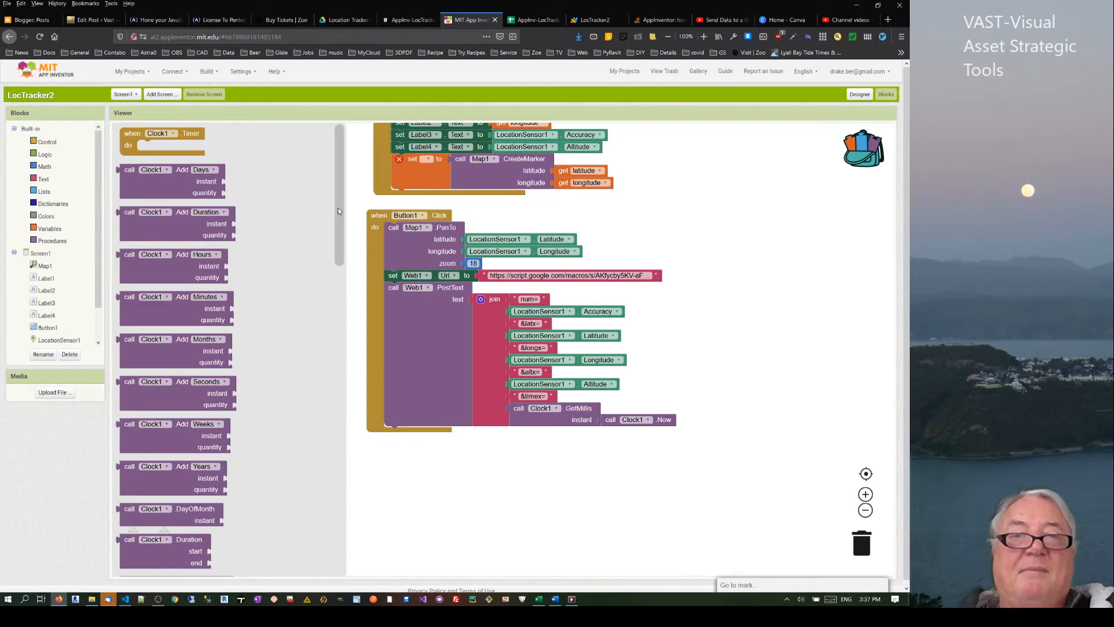
{"action": "scroll", "scroll_direction": "down", "scroll_amount": 3}
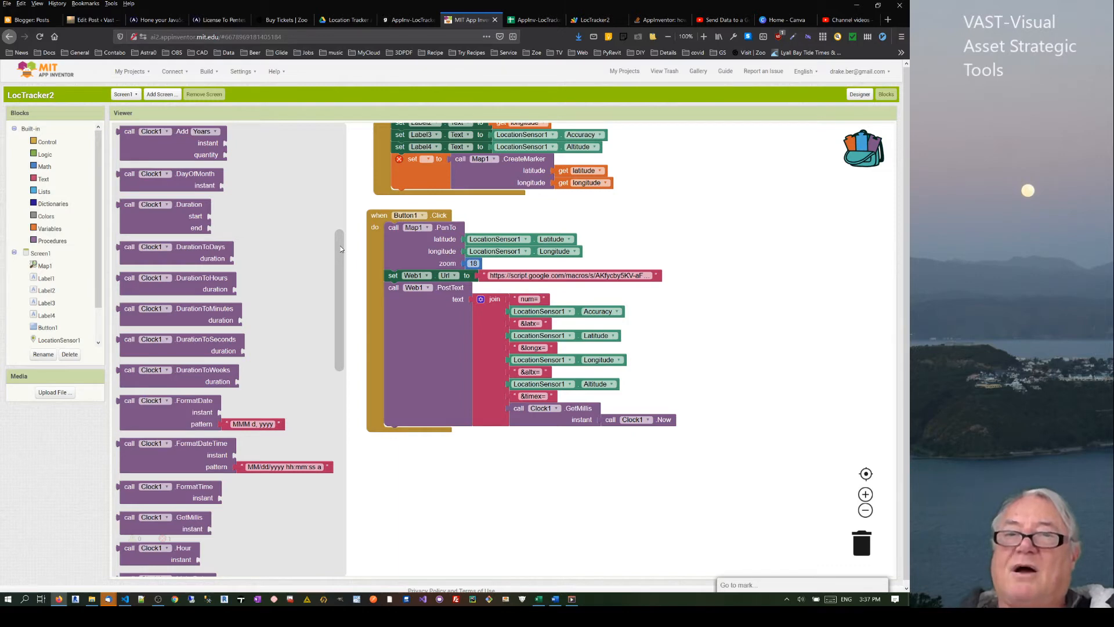
{"action": "scroll", "scroll_direction": "down", "scroll_amount": 3}
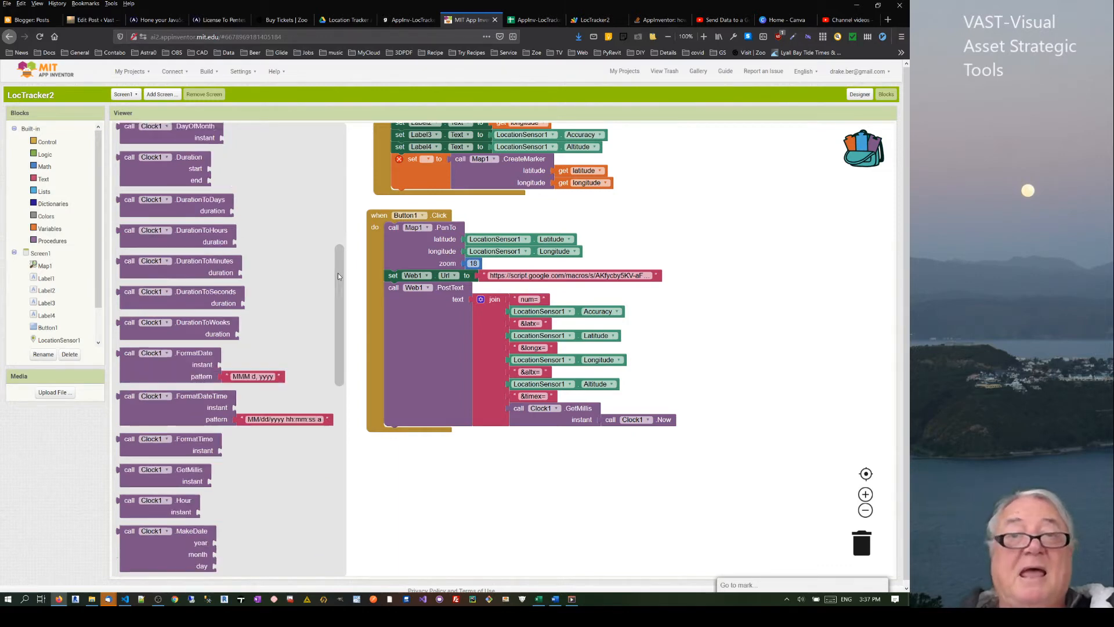
{"action": "scroll", "scroll_direction": "down", "scroll_amount": 3}
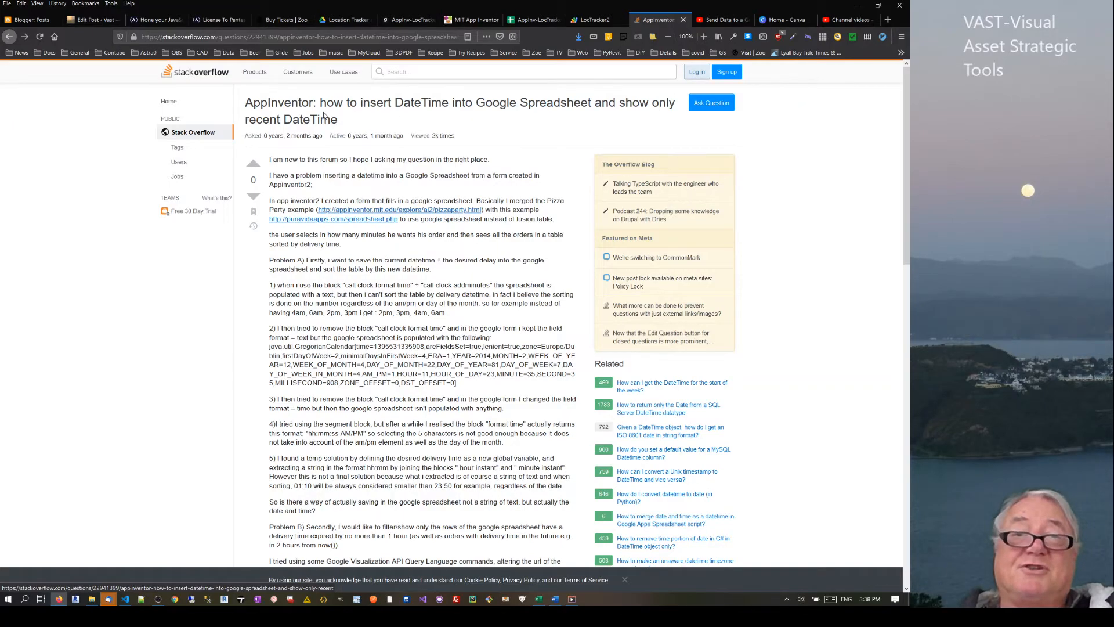
- Highlight the answer's formula converting GetMillis to a sheet date (÷86400000 + 25569)
{"action": "scroll", "scroll_direction": "down", "scroll_amount": 3}
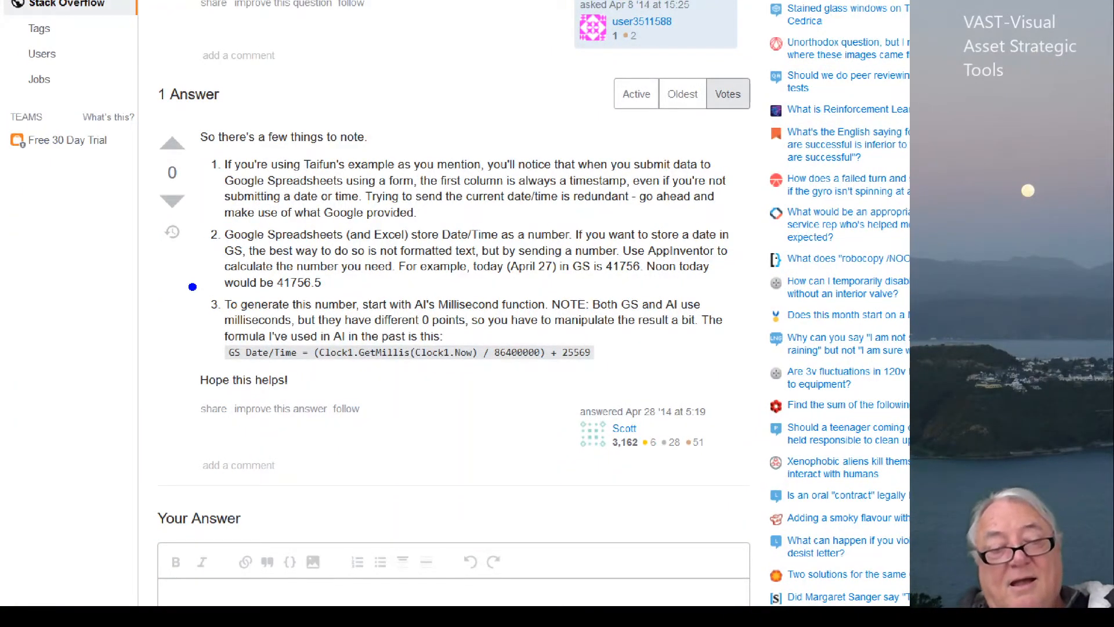
{"action": "left_click_drag", "start_coordinate": [186, 290], "coordinate": [787, 390]}
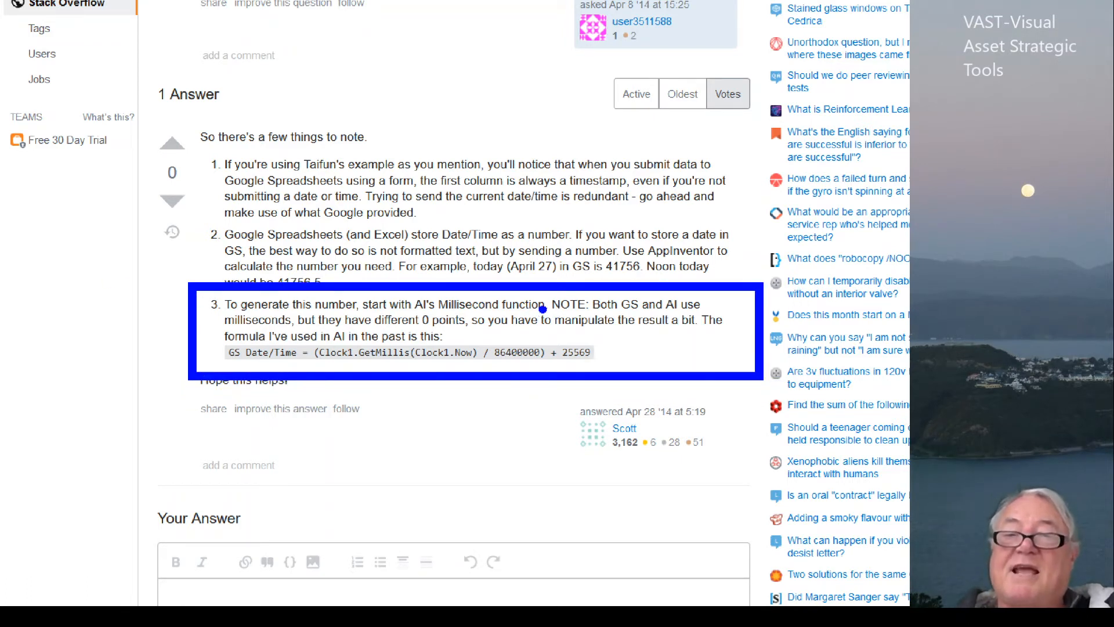
{"action": "mouse_move", "coordinate": [707, 311]}
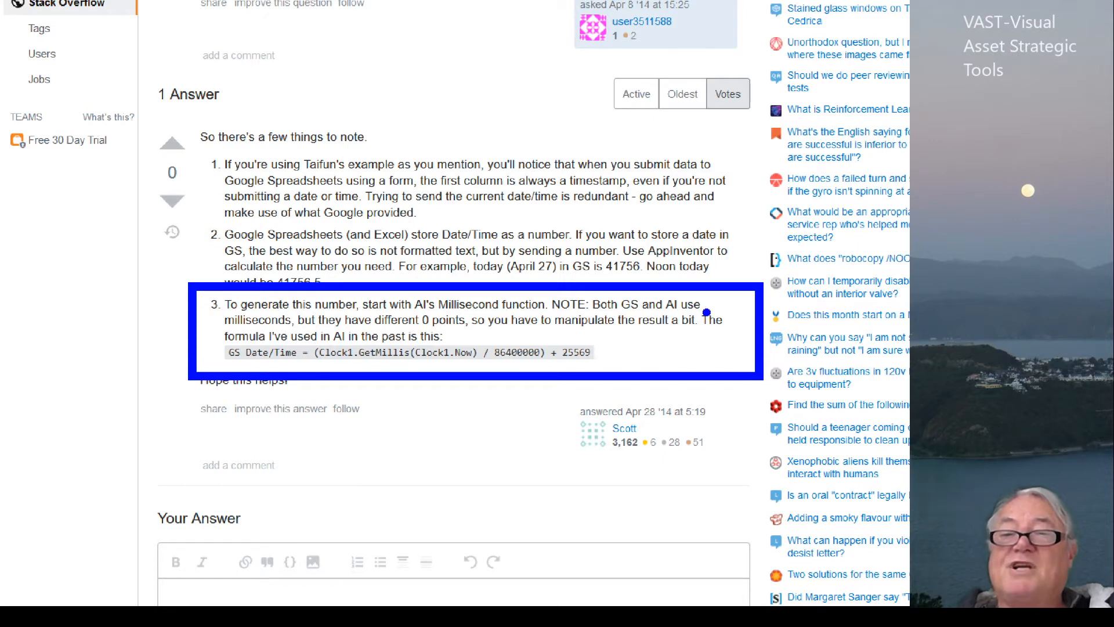
{"action": "mouse_move", "coordinate": [446, 328]}
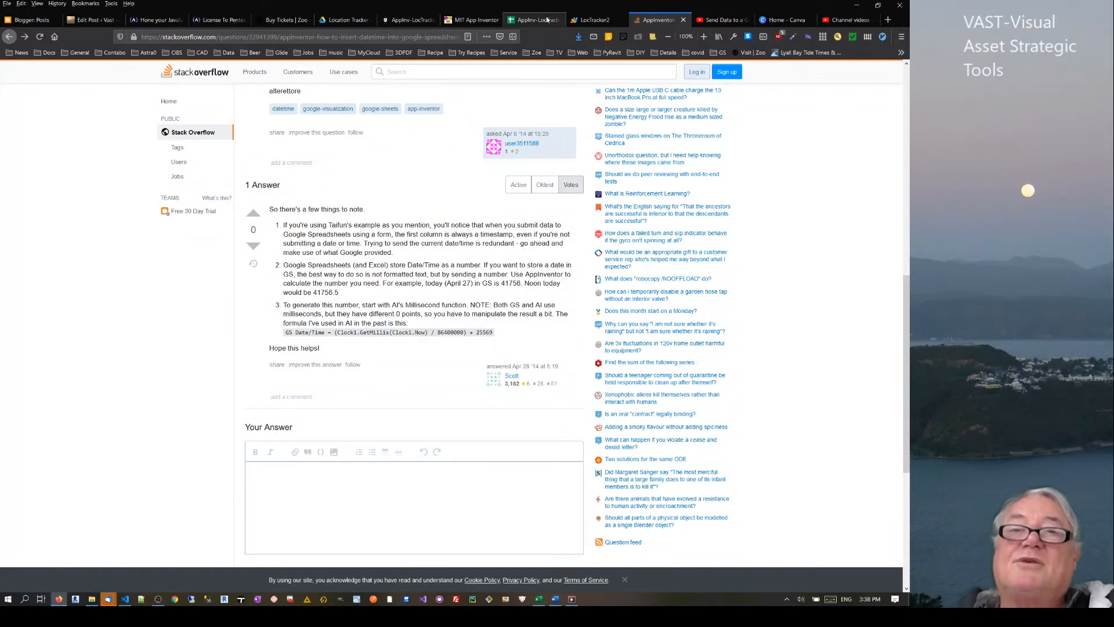
- Check row 75's raw millisecond time in DataIn, then the blocks, then the LocTracker2 script
{"action": "left_click", "coordinate": [532, 20]}
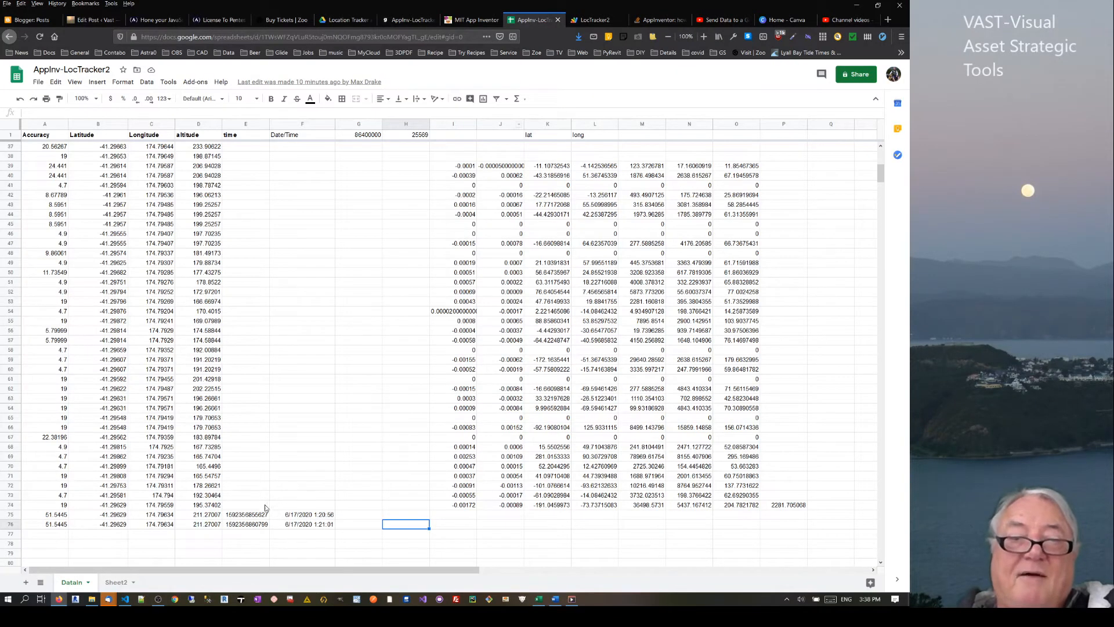
{"action": "left_click", "coordinate": [246, 514]}
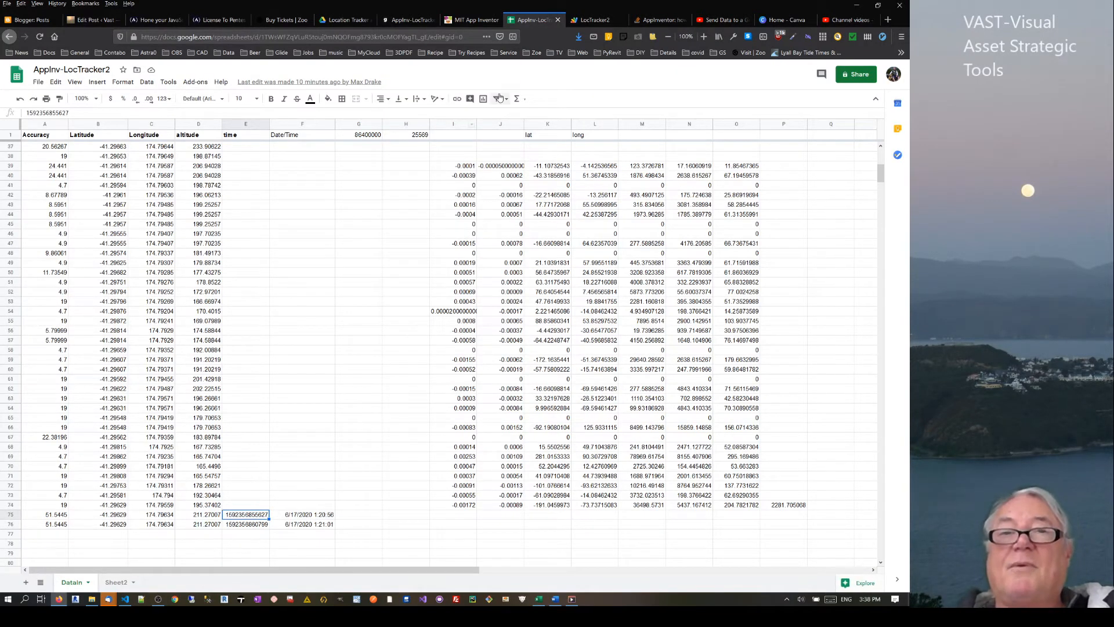
{"action": "left_click", "coordinate": [471, 20]}
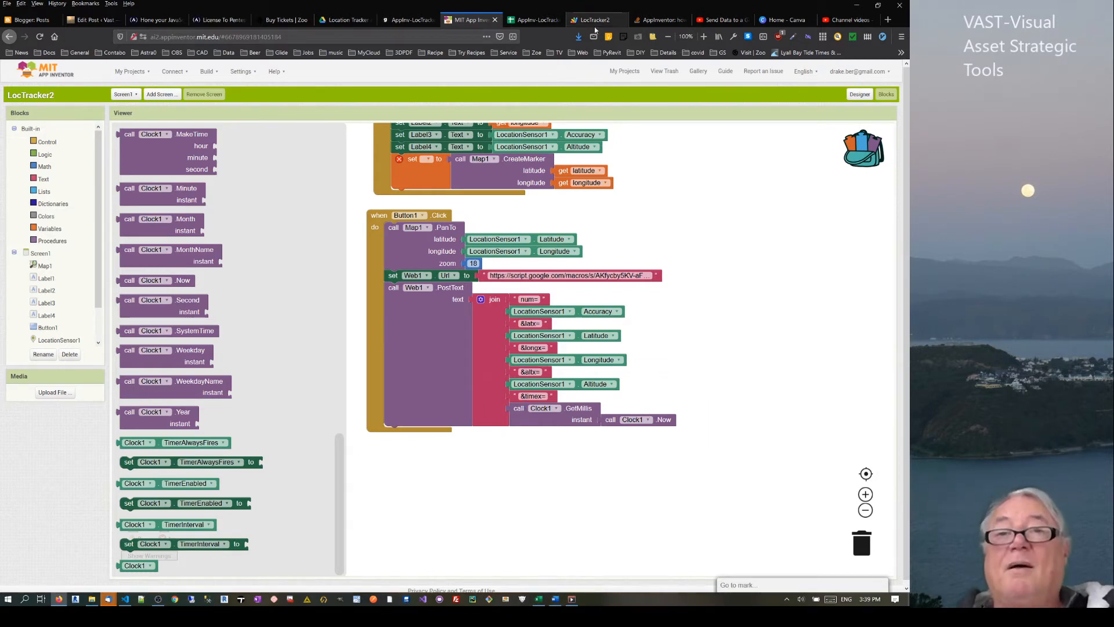
{"action": "left_click", "coordinate": [596, 20]}
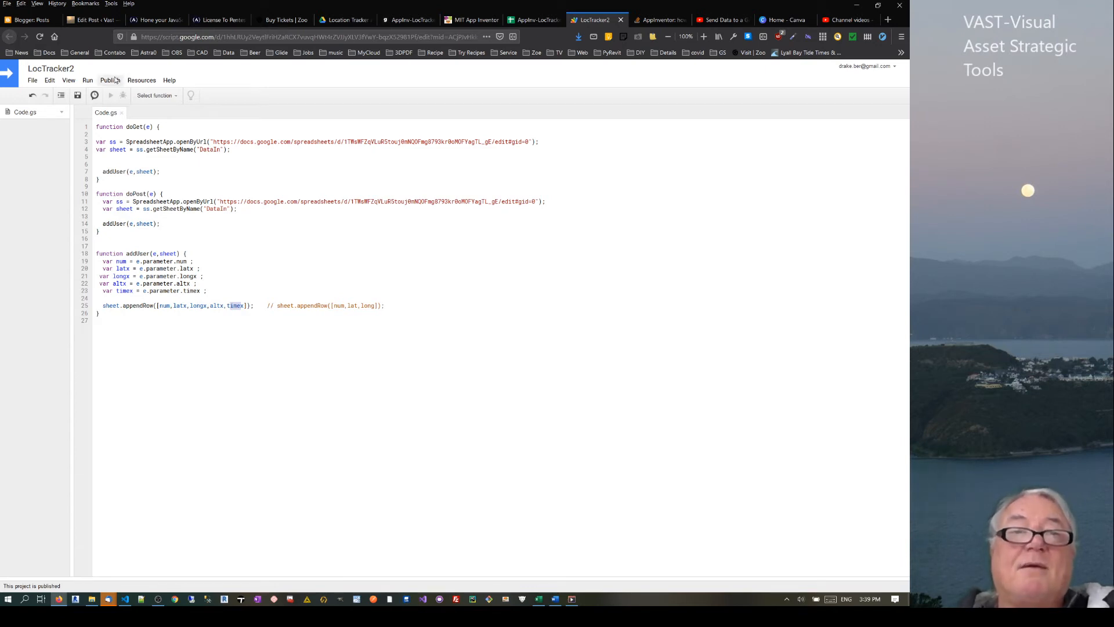
- Check the deployed project version and web app URL, then move to the App Inventor project
{"action": "left_click", "coordinate": [110, 80]}
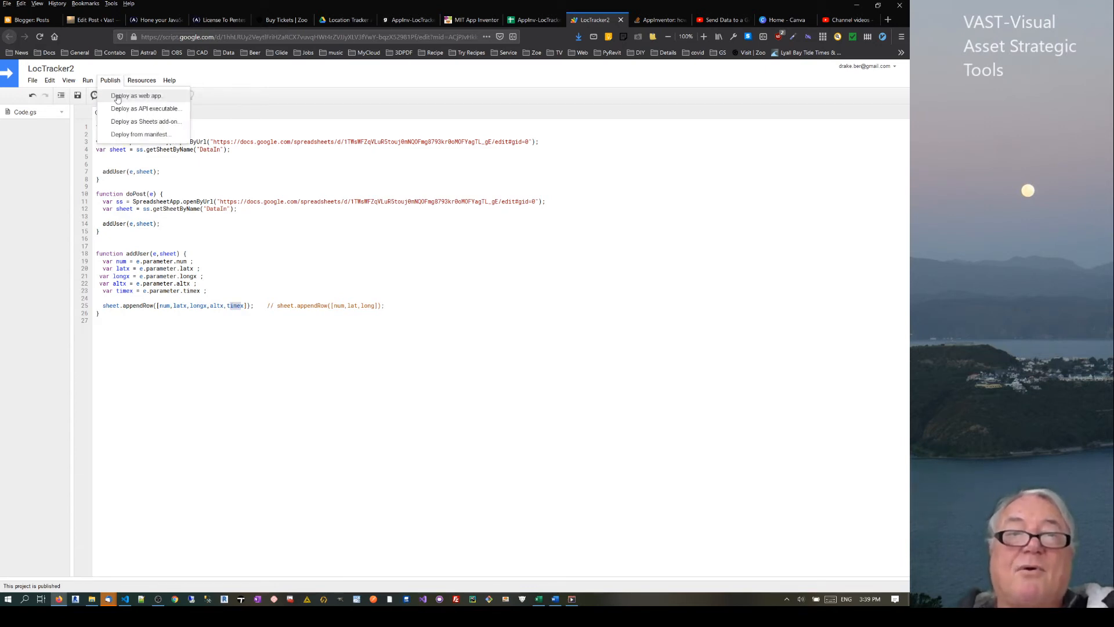
{"action": "left_click", "coordinate": [136, 95]}
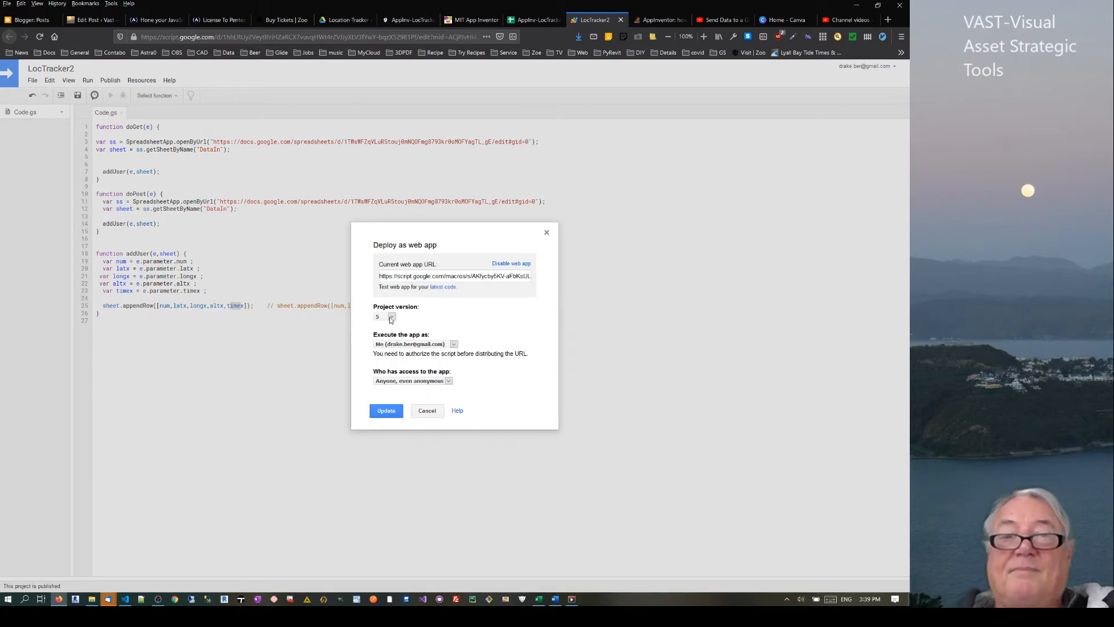
{"action": "left_click", "coordinate": [390, 316]}
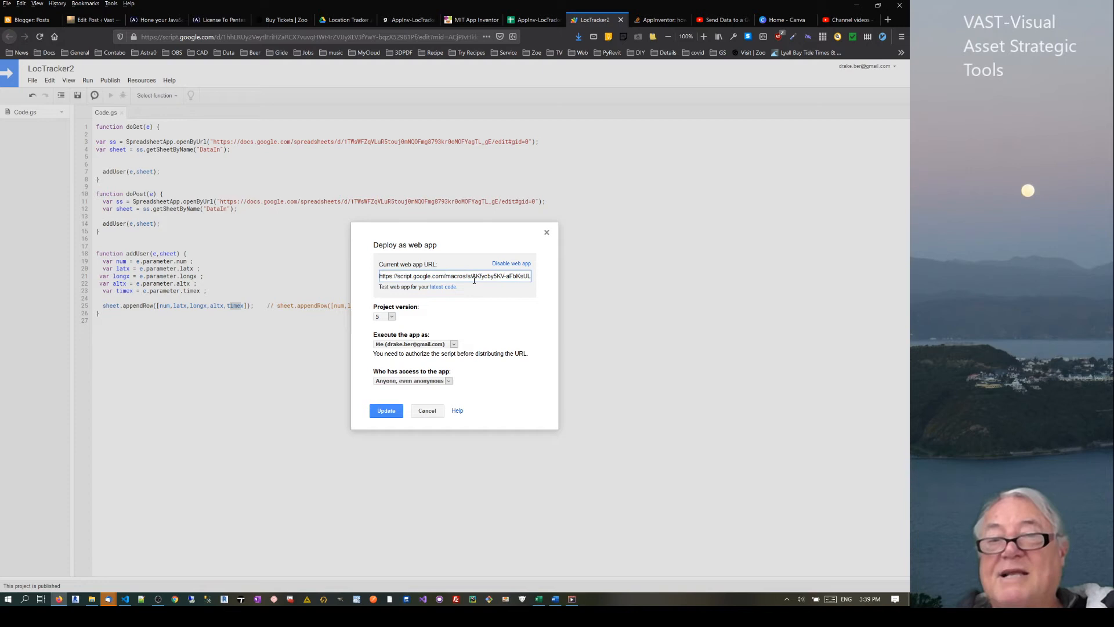
{"action": "mouse_move", "coordinate": [536, 20]}
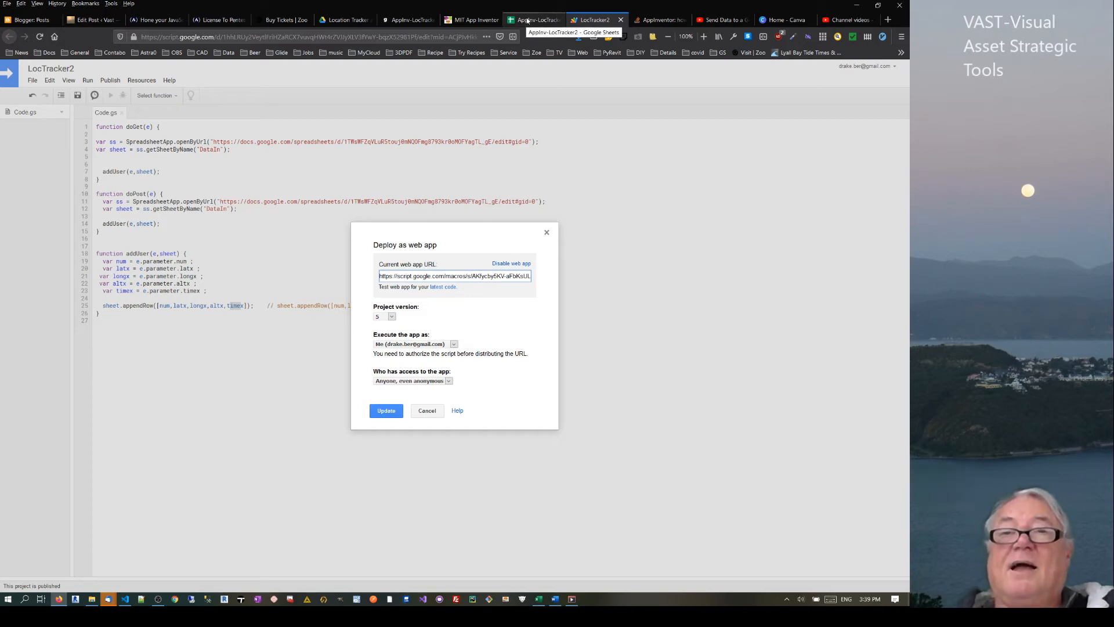
{"action": "left_click", "coordinate": [470, 20]}
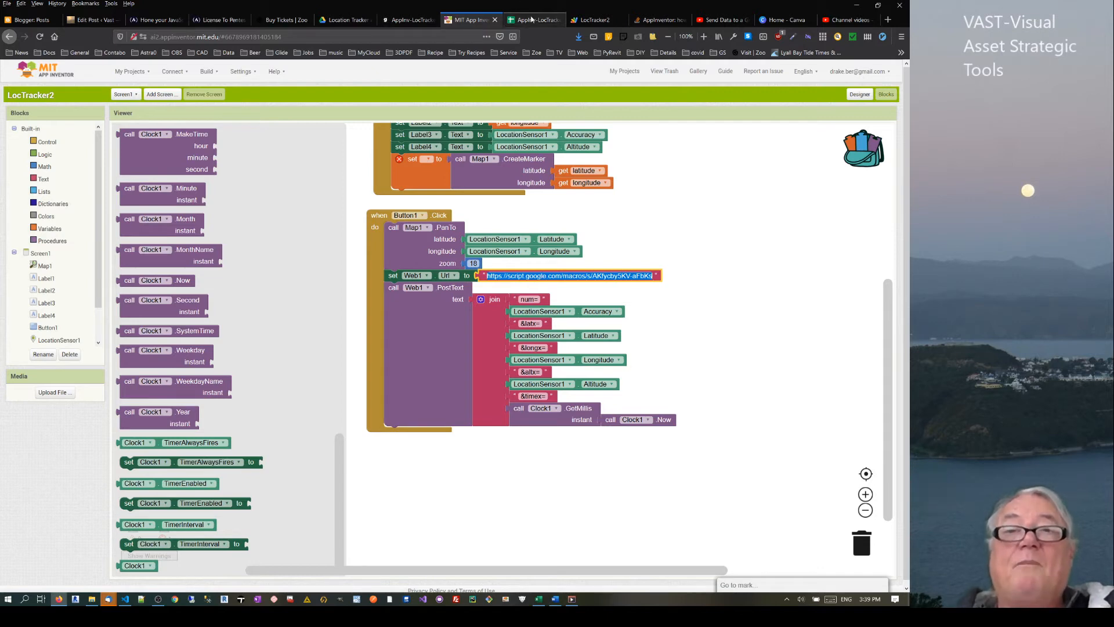
- Return from App Inventor to the AppInv-LocTracker2 spreadsheet tab
{"action": "left_click", "coordinate": [532, 20]}
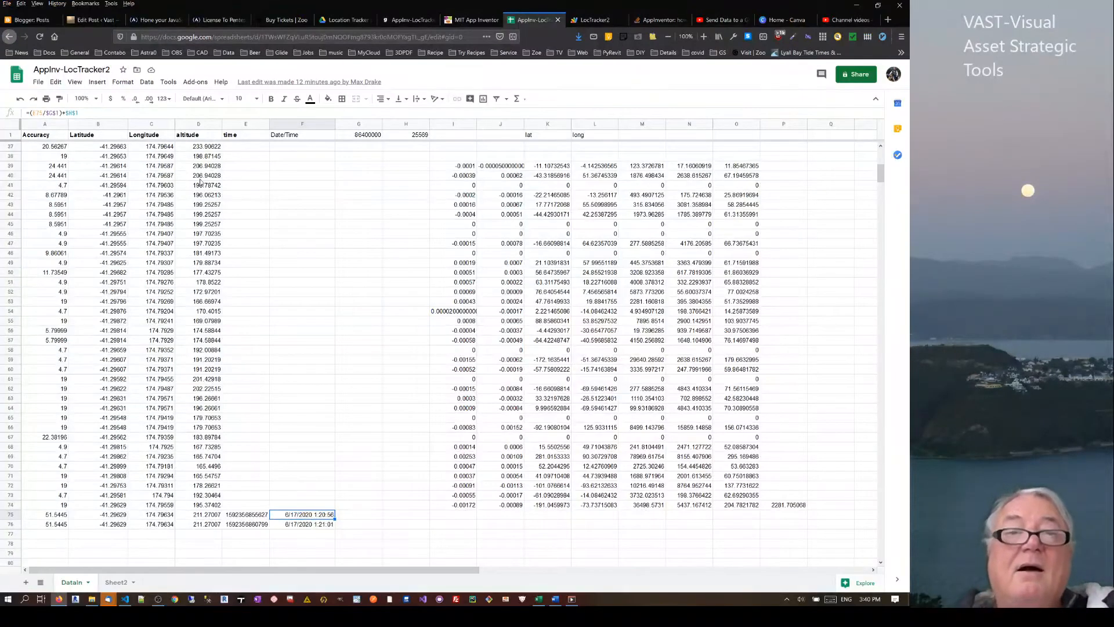
- Format the whole Date/Time column F as Date time, then select an empty cell for a test
{"action": "left_click", "coordinate": [301, 124]}
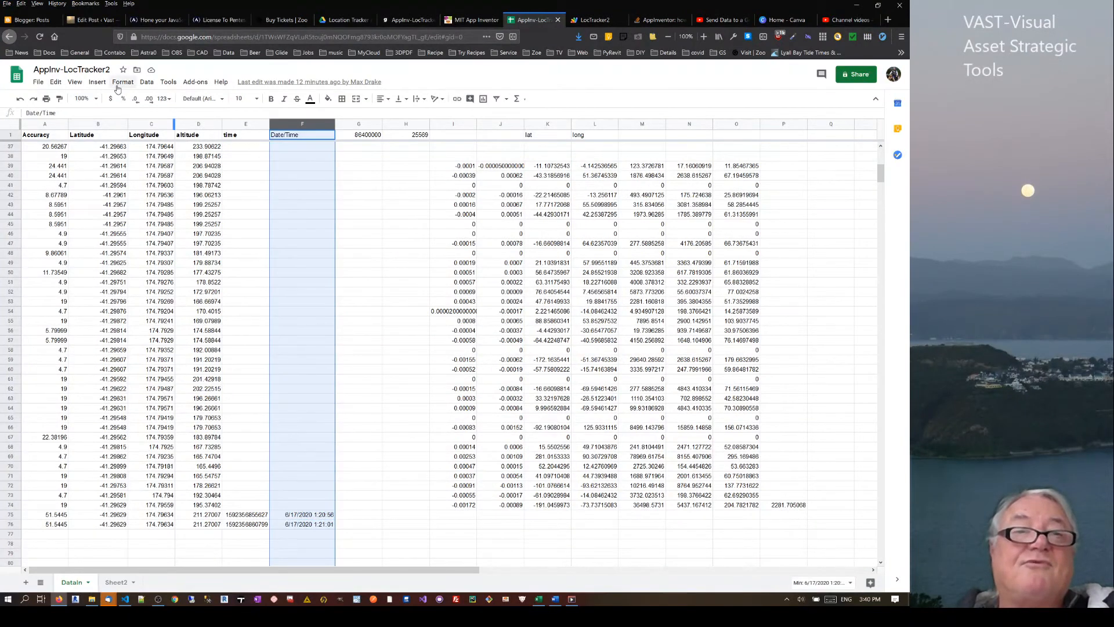
{"action": "left_click", "coordinate": [122, 81]}
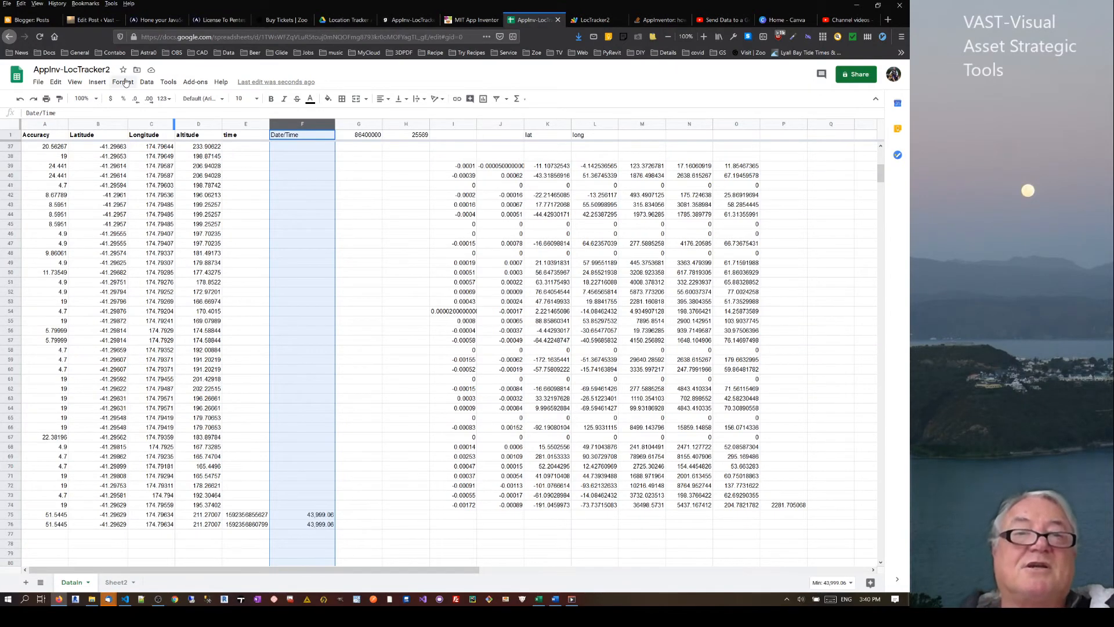
{"action": "left_click", "coordinate": [122, 81]}
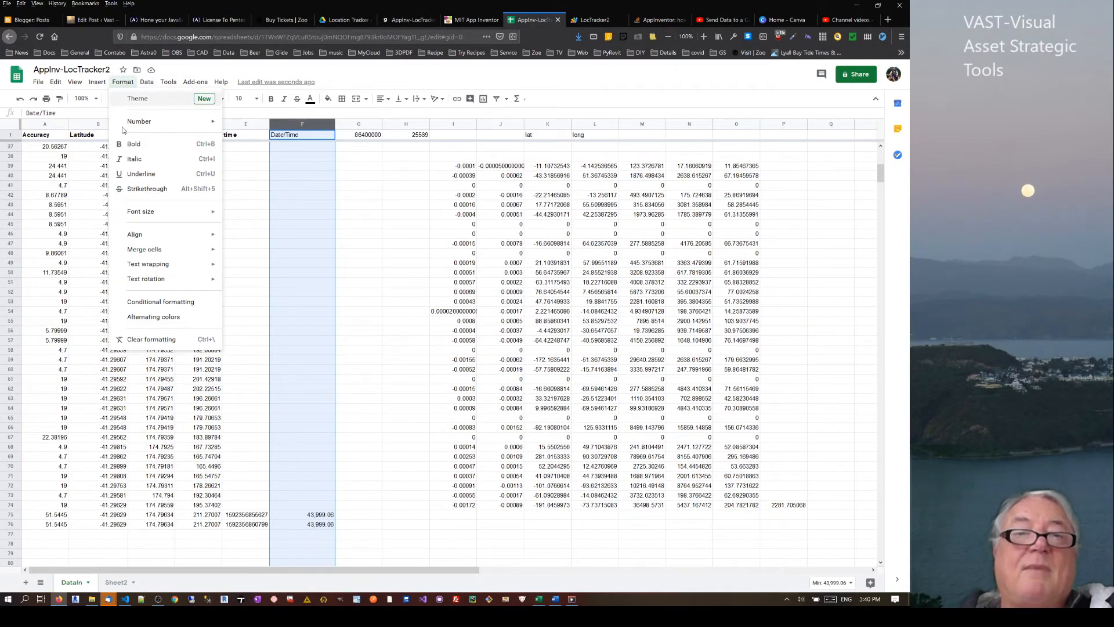
{"action": "left_click", "coordinate": [138, 121]}
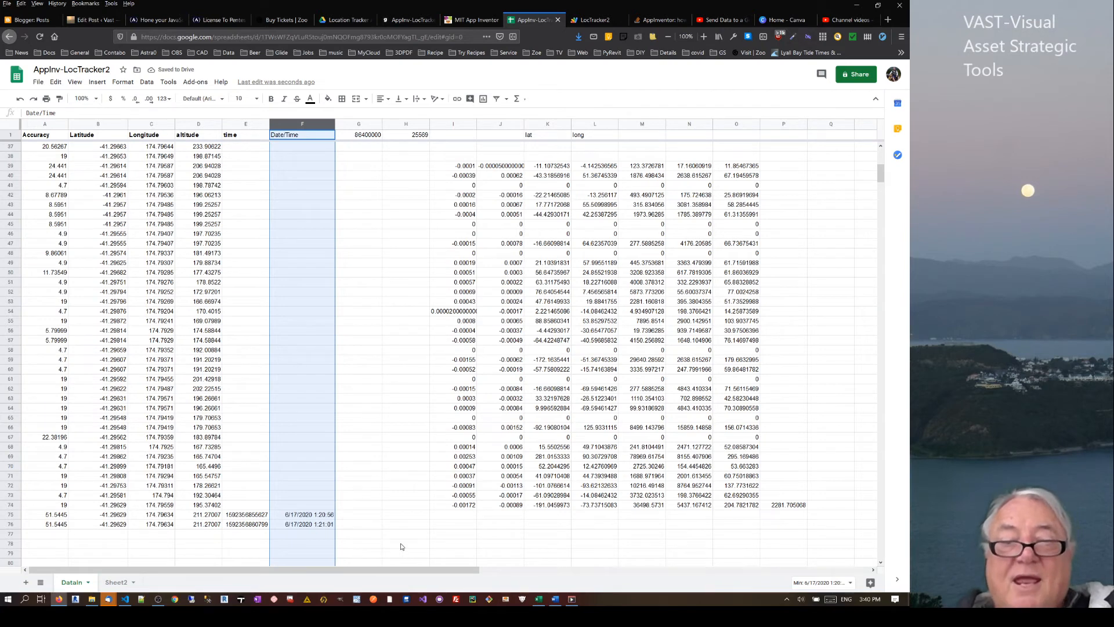
{"action": "left_click", "coordinate": [406, 543]}
{"action": "type", "text": "=F76-"}
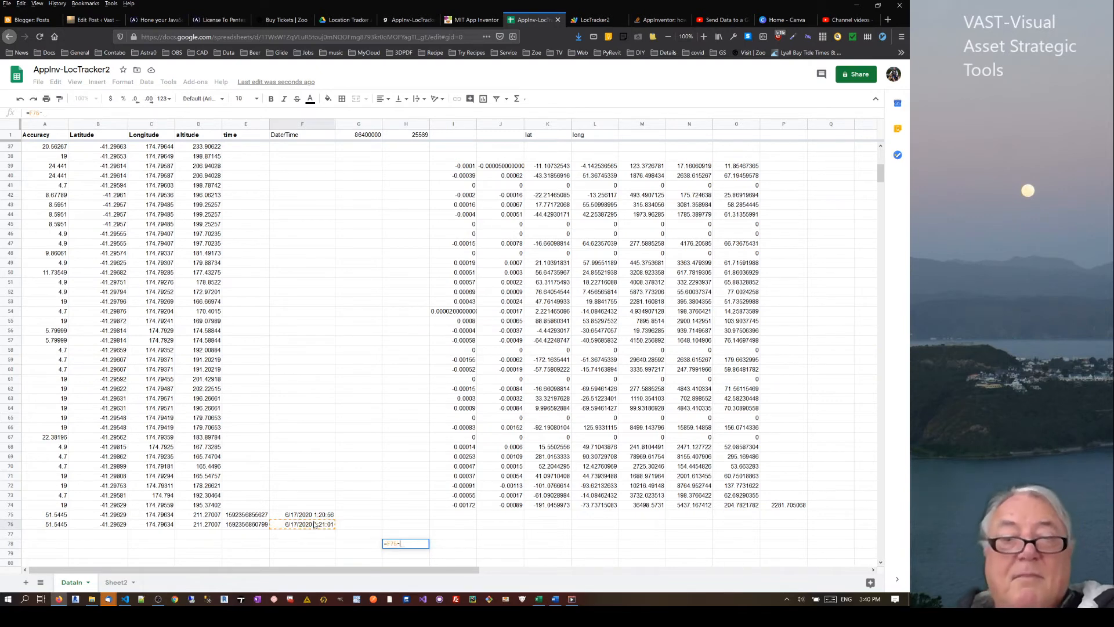
{"action": "mouse_move", "coordinate": [460, 552]}
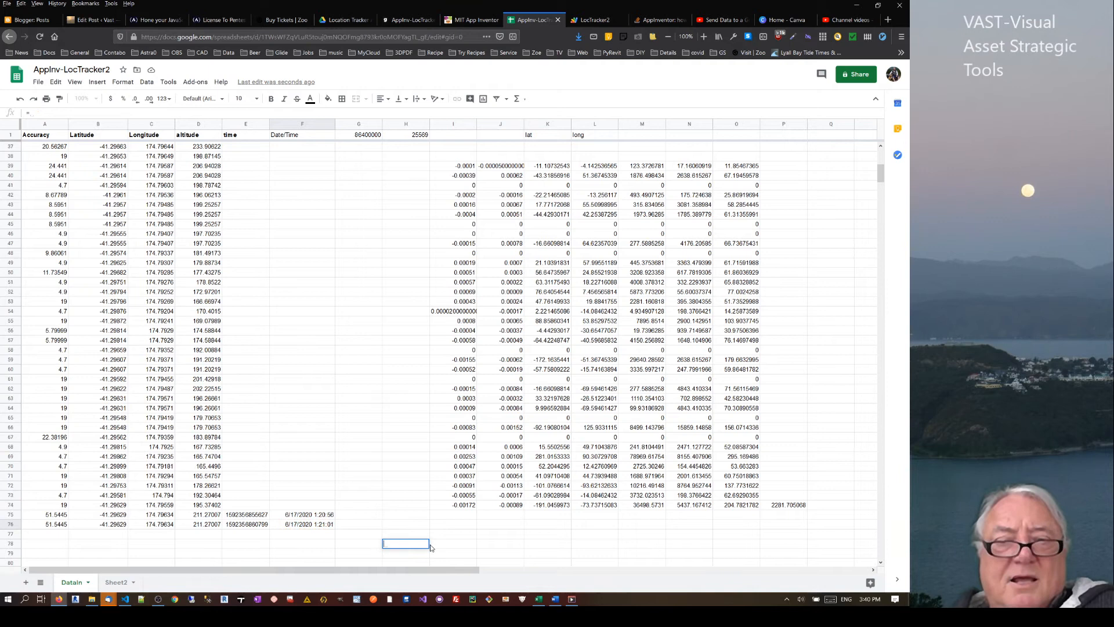
- Enter a seconds-to-days conversion in K79 and reformat its result as a date-time
{"action": "left_click", "coordinate": [453, 544]}
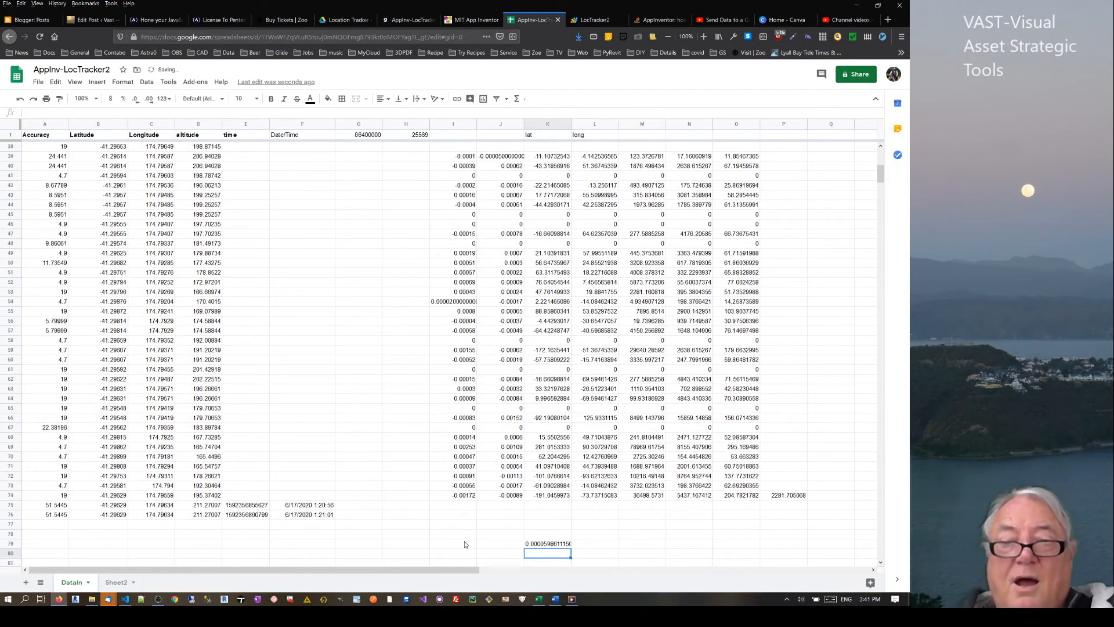
{"action": "left_click", "coordinate": [548, 543]}
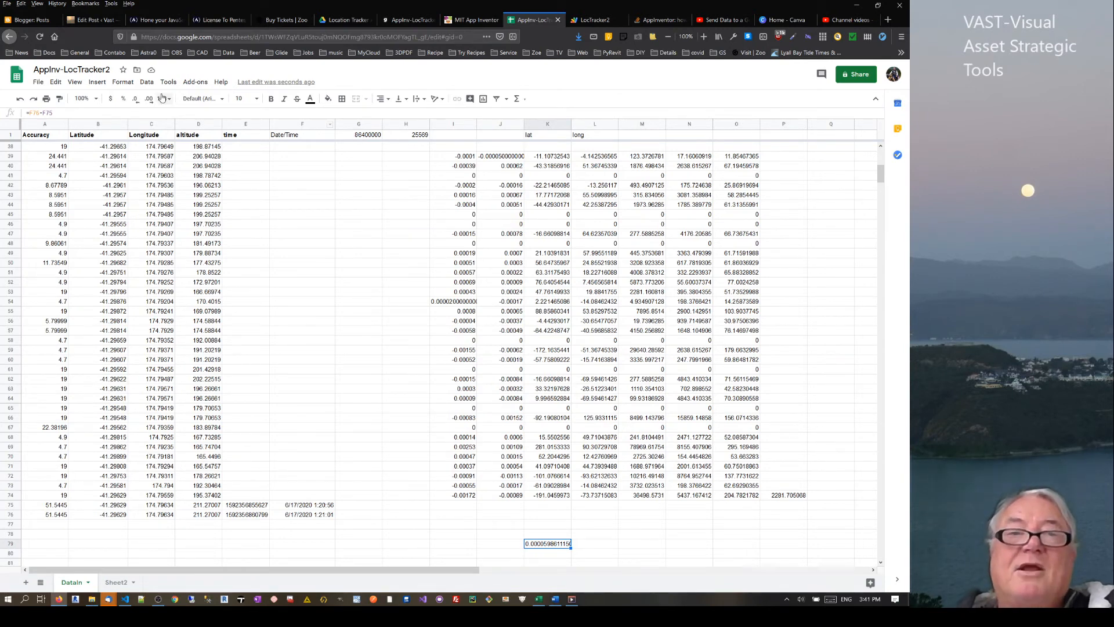
{"action": "left_click", "coordinate": [122, 82]}
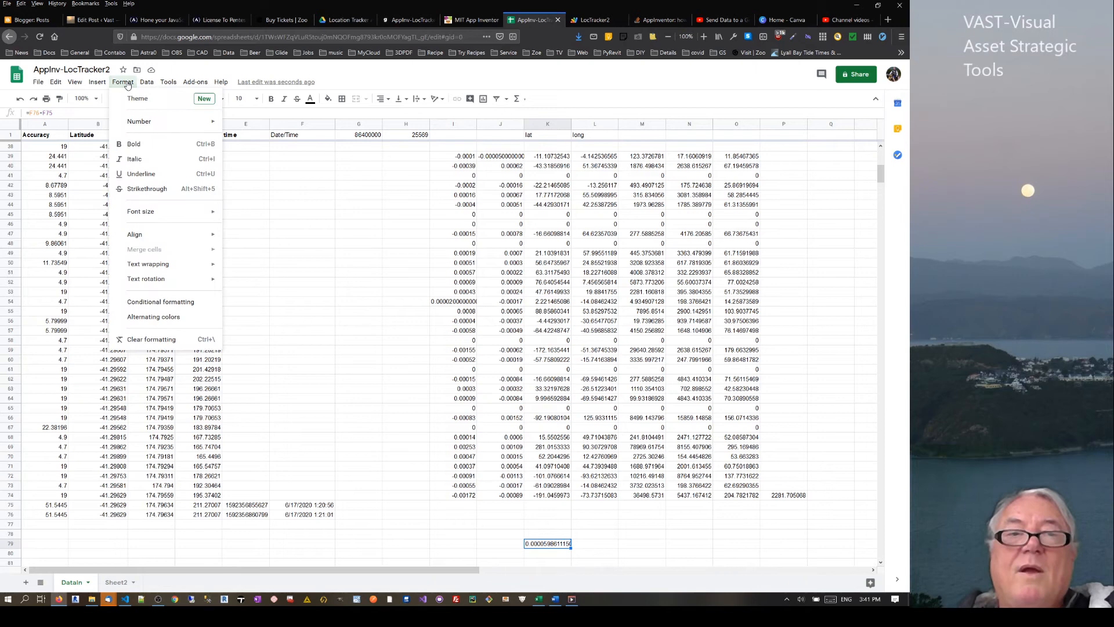
{"action": "mouse_move", "coordinate": [140, 120]}
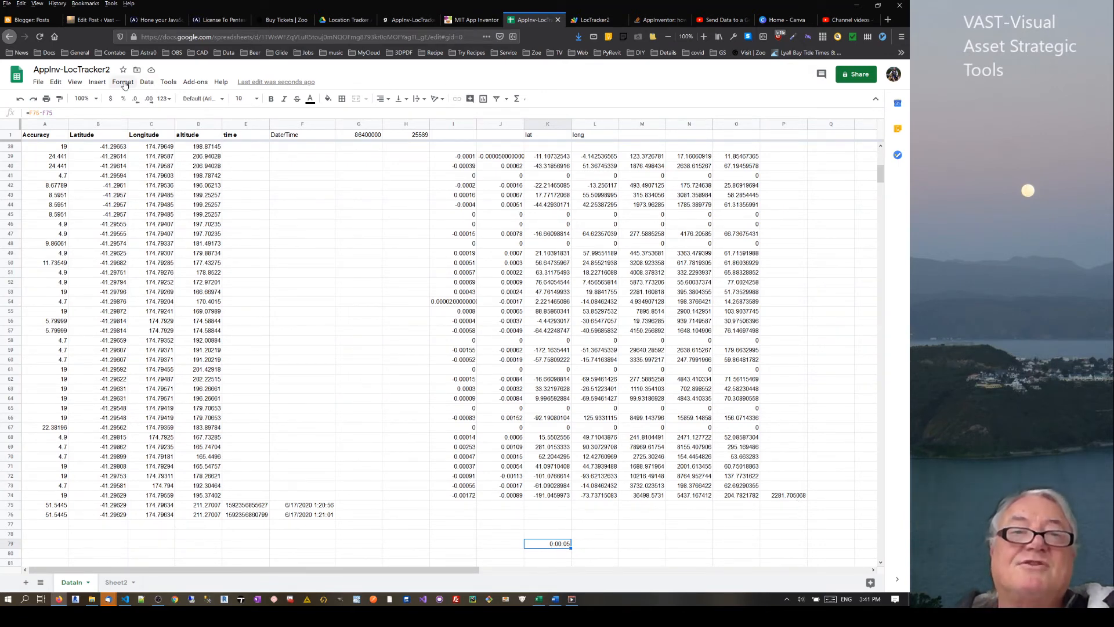
{"action": "left_click", "coordinate": [122, 81]}
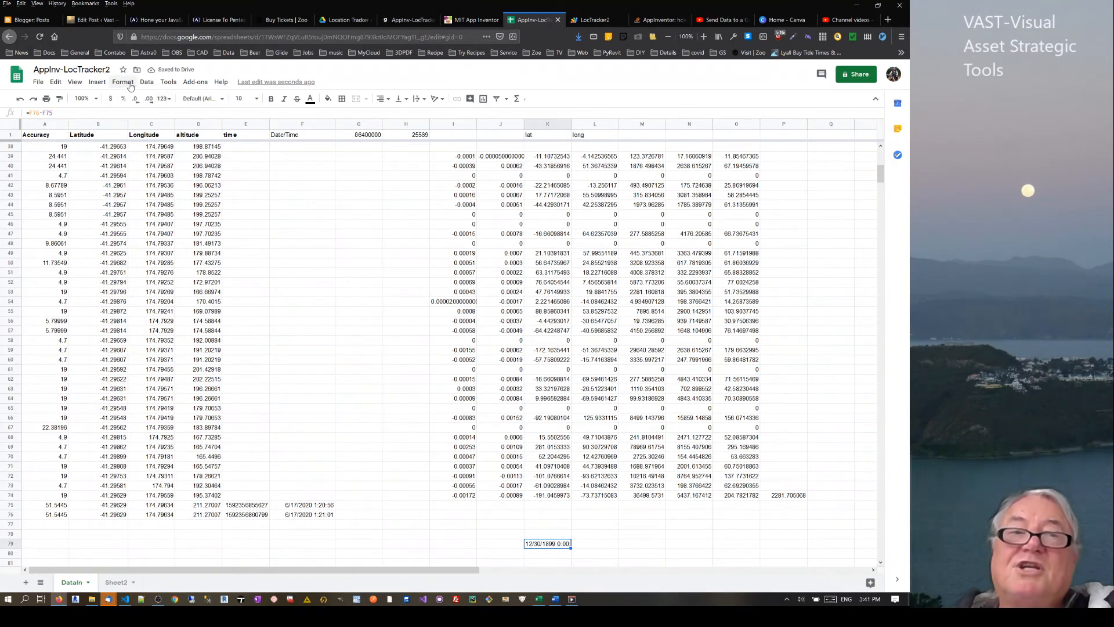
- Show the K79 test result as a Duration reading 0:00:05
{"action": "left_click", "coordinate": [121, 81]}
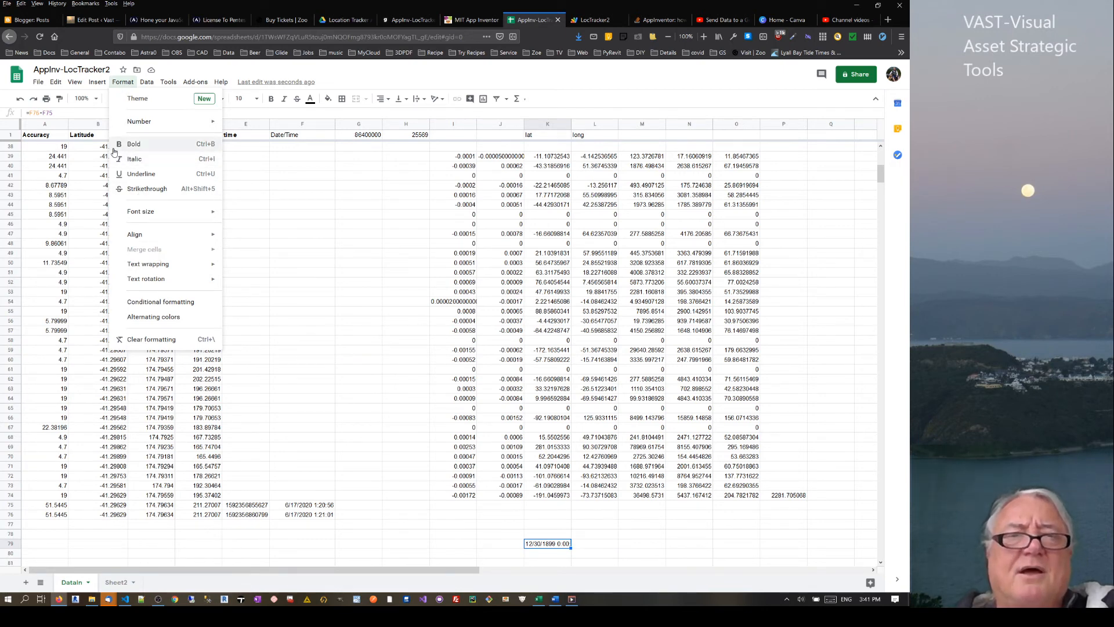
{"action": "left_click", "coordinate": [140, 120]}
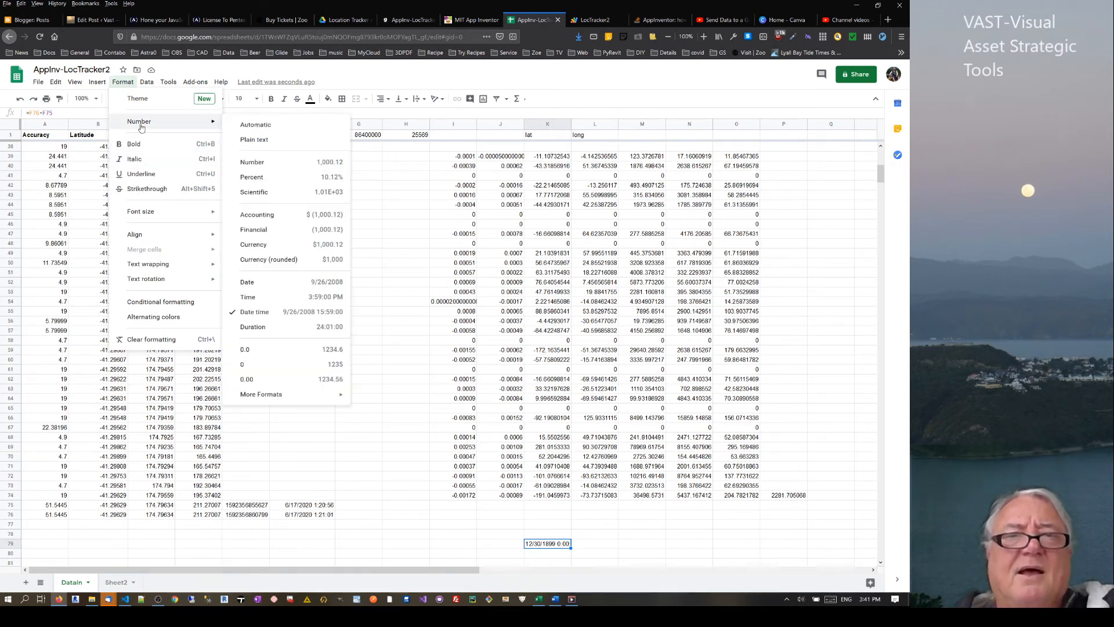
{"action": "mouse_move", "coordinate": [269, 288]}
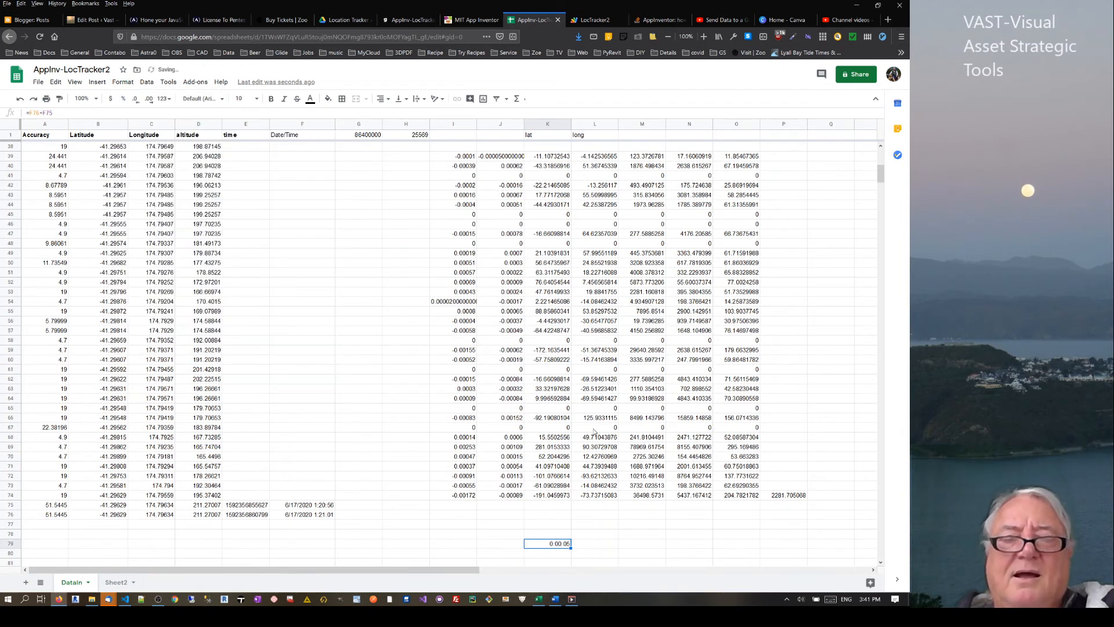
{"action": "left_click", "coordinate": [594, 543]}
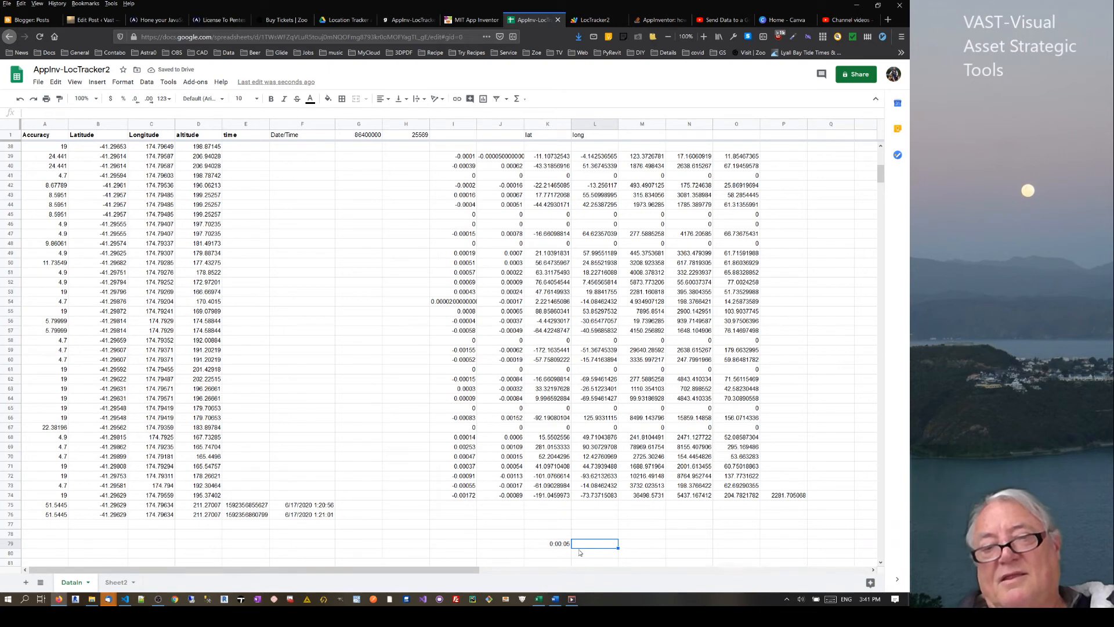
{"action": "left_click", "coordinate": [558, 543]}
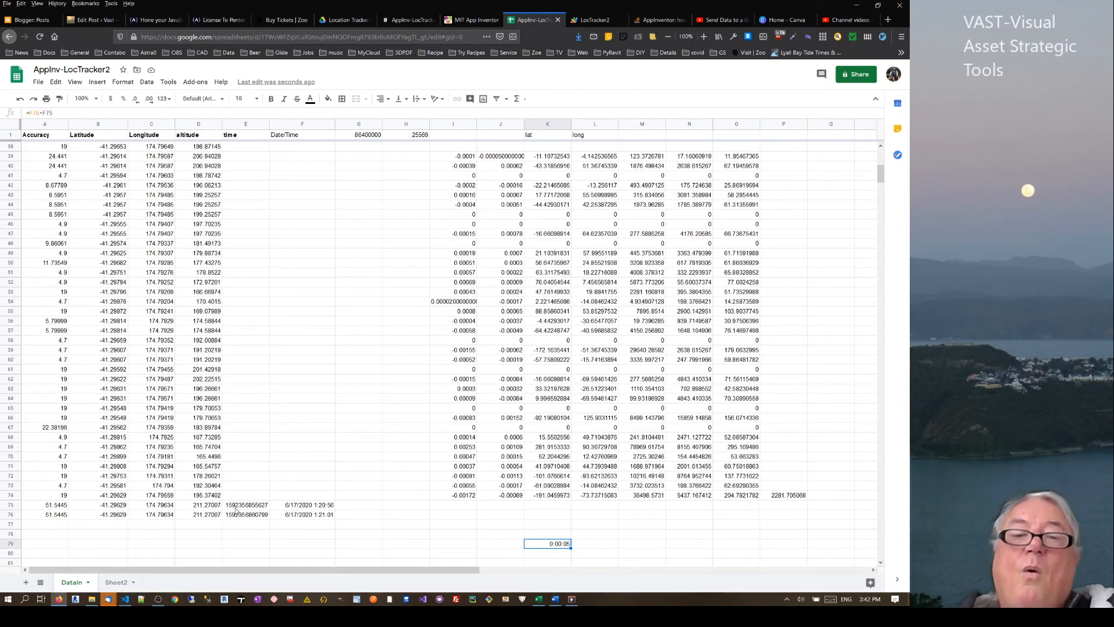
- Check the date/time conversion formula in F75, then move to the Glide app builder
{"action": "left_click", "coordinate": [246, 505]}
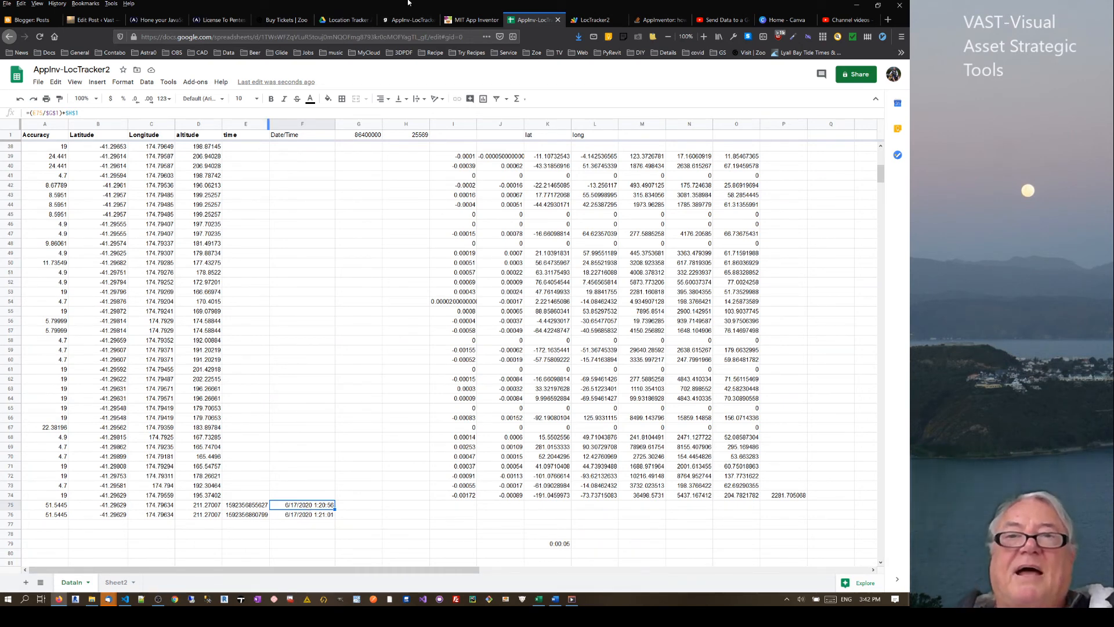
{"action": "left_click", "coordinate": [470, 20]}
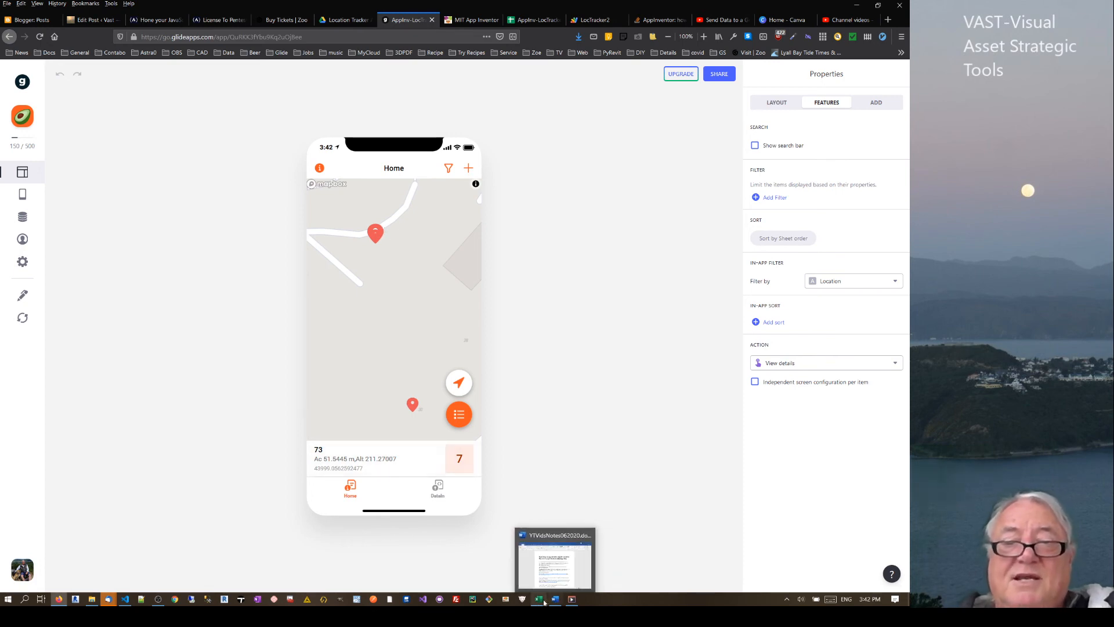
- Return to the location spreadsheet tab to check the DataIn sheet
{"action": "left_click", "coordinate": [531, 20]}
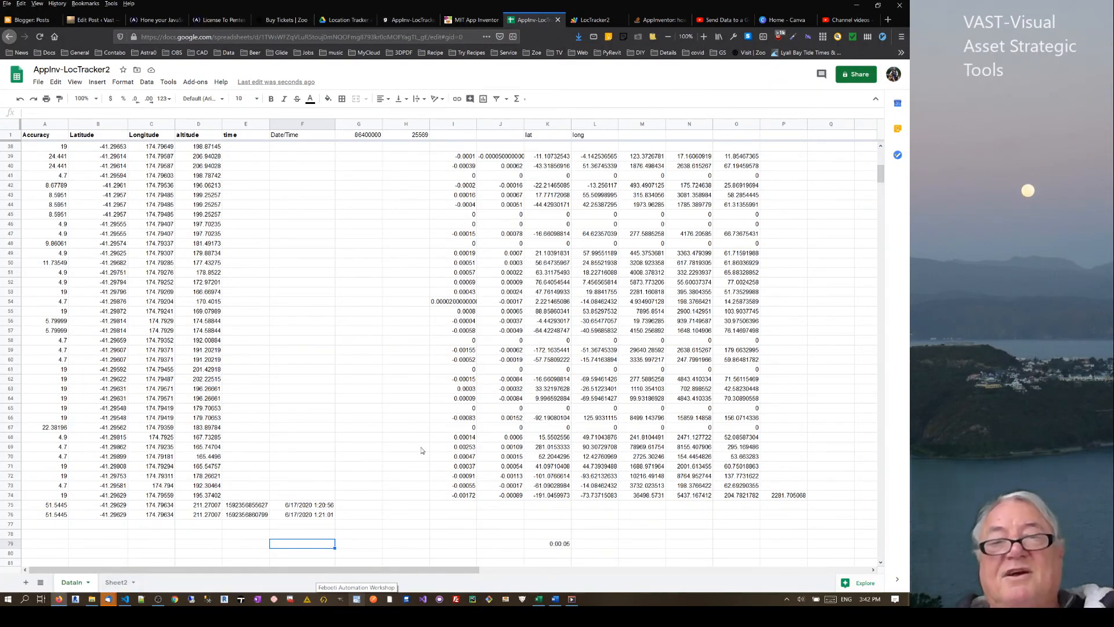
{"action": "mouse_move", "coordinate": [108, 599]}
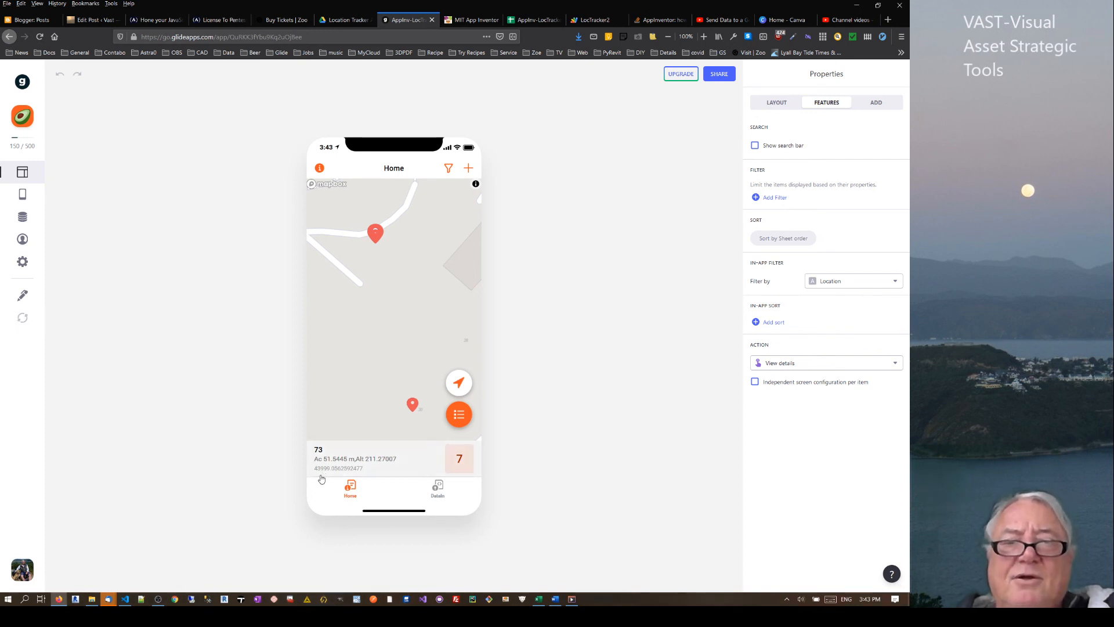
{"action": "mouse_move", "coordinate": [236, 441]}
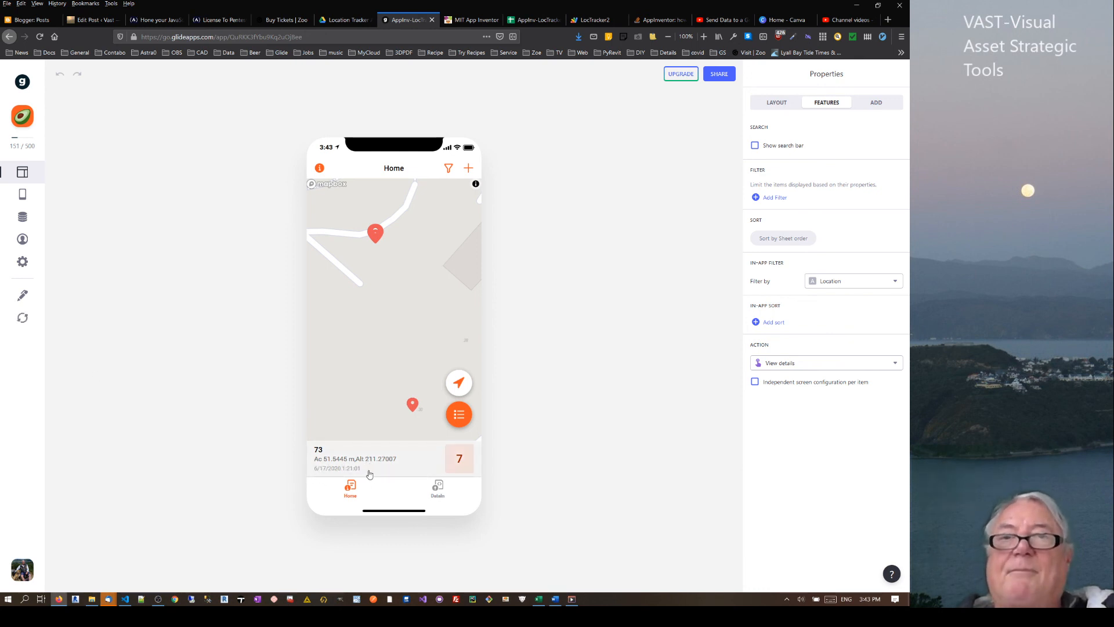
{"action": "mouse_move", "coordinate": [533, 19]}
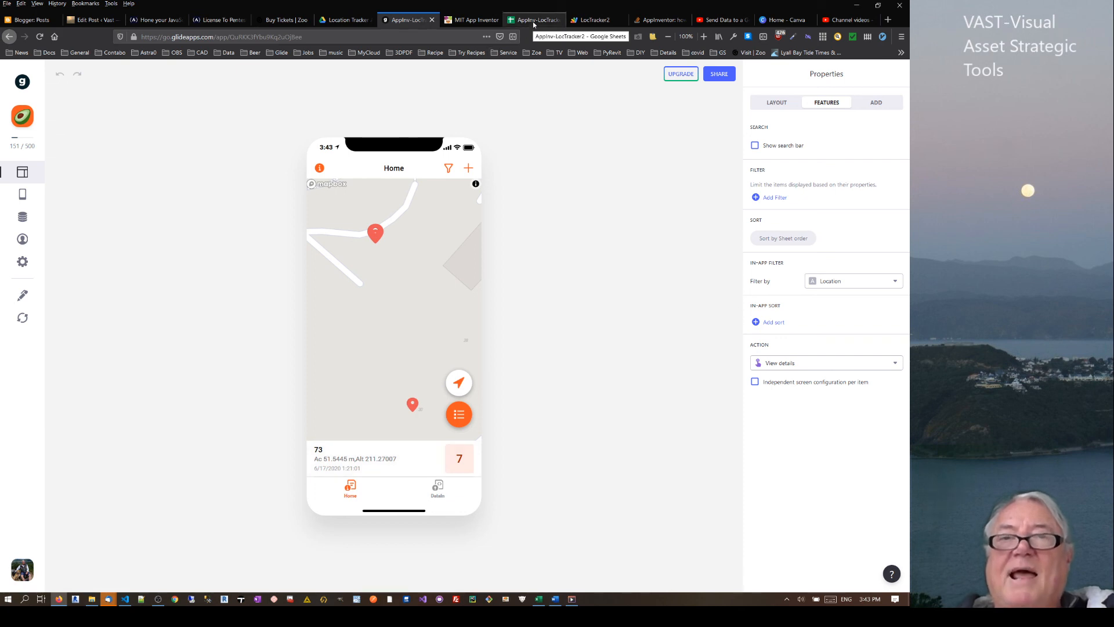